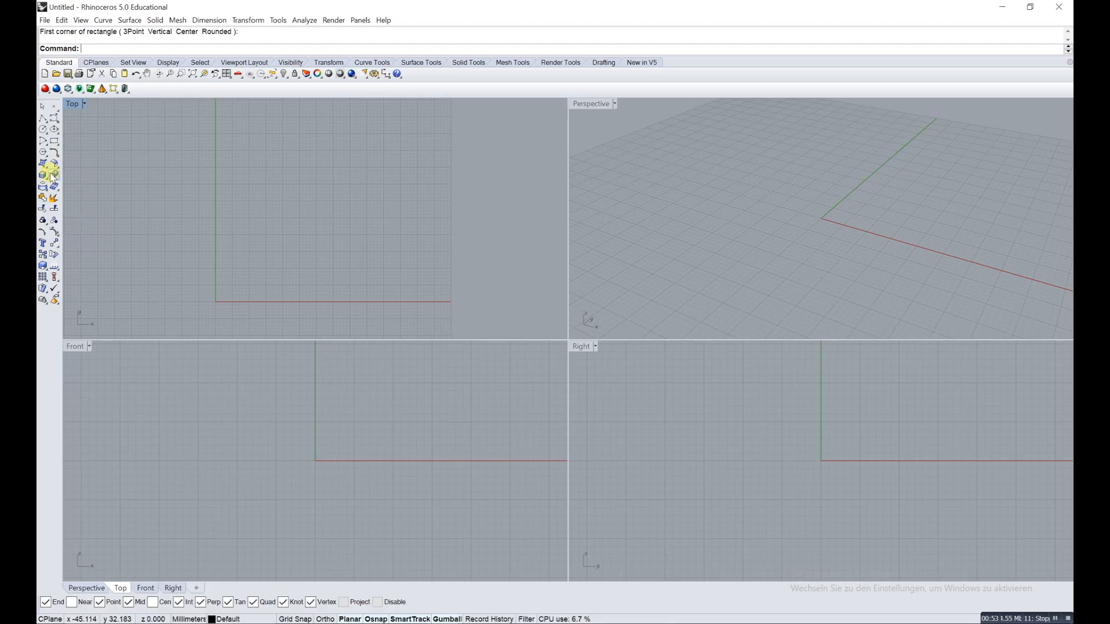
pyautogui.moveTo(144, 189)
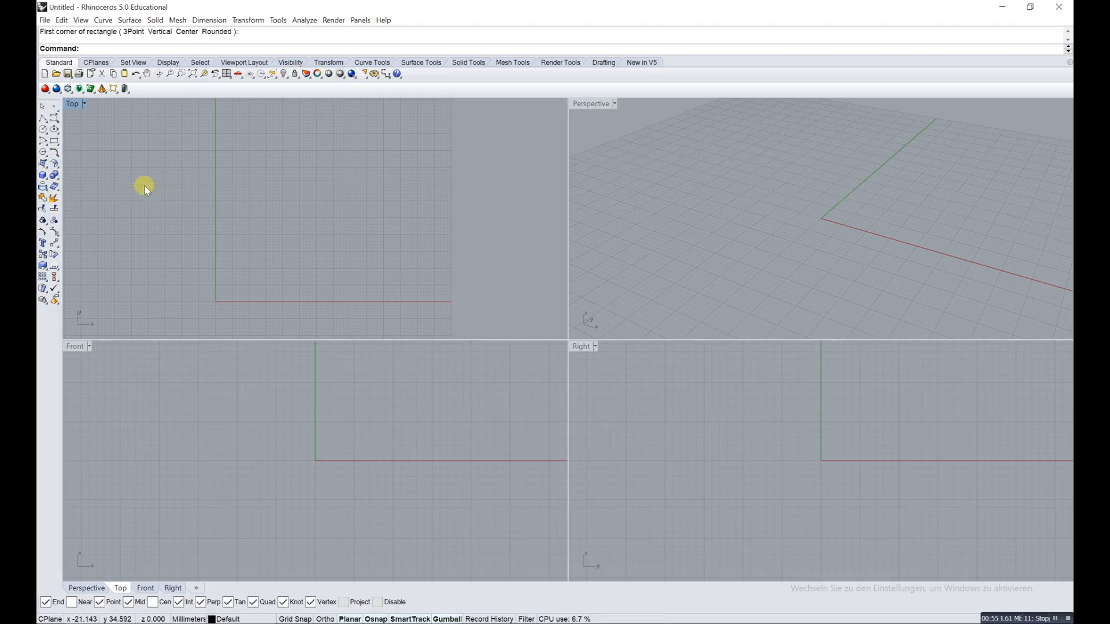
pyautogui.moveTo(76, 223)
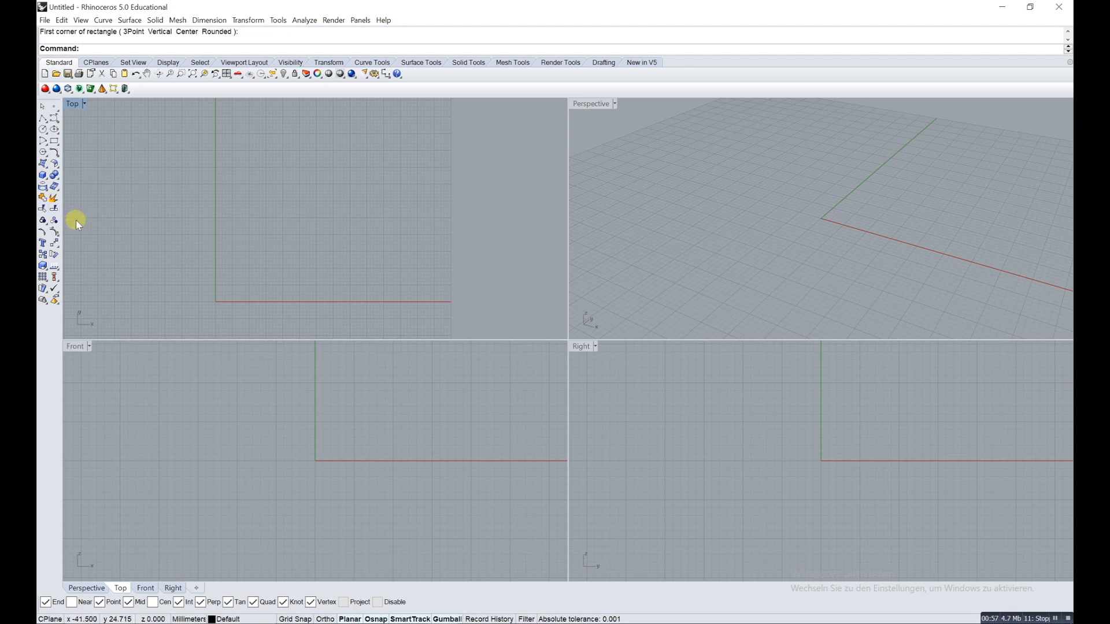
pyautogui.moveTo(62, 191)
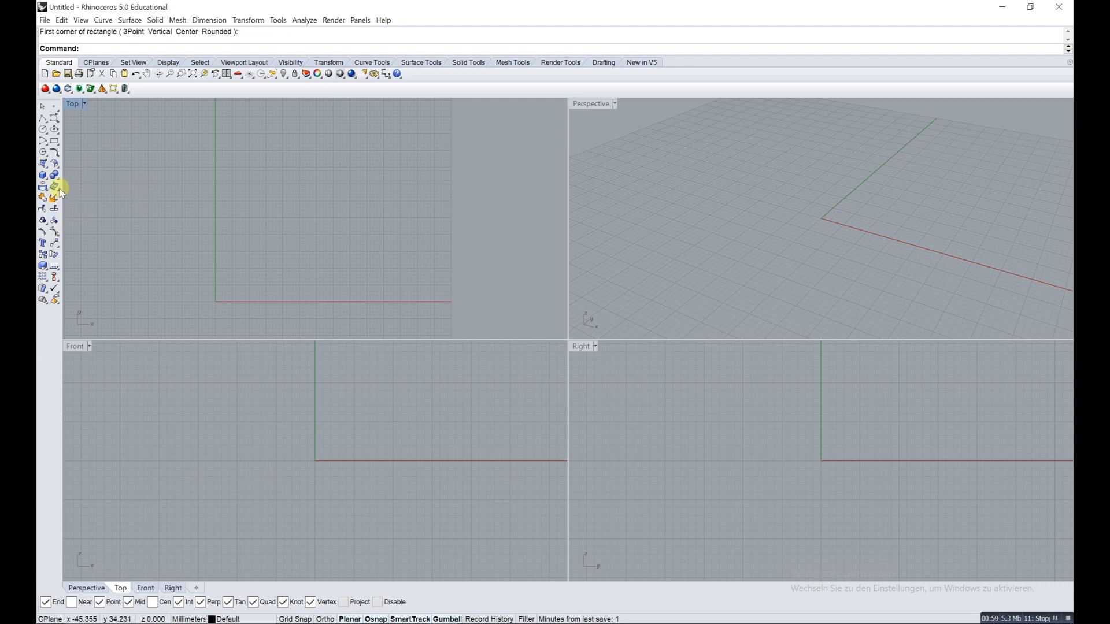
pyautogui.moveTo(56, 143)
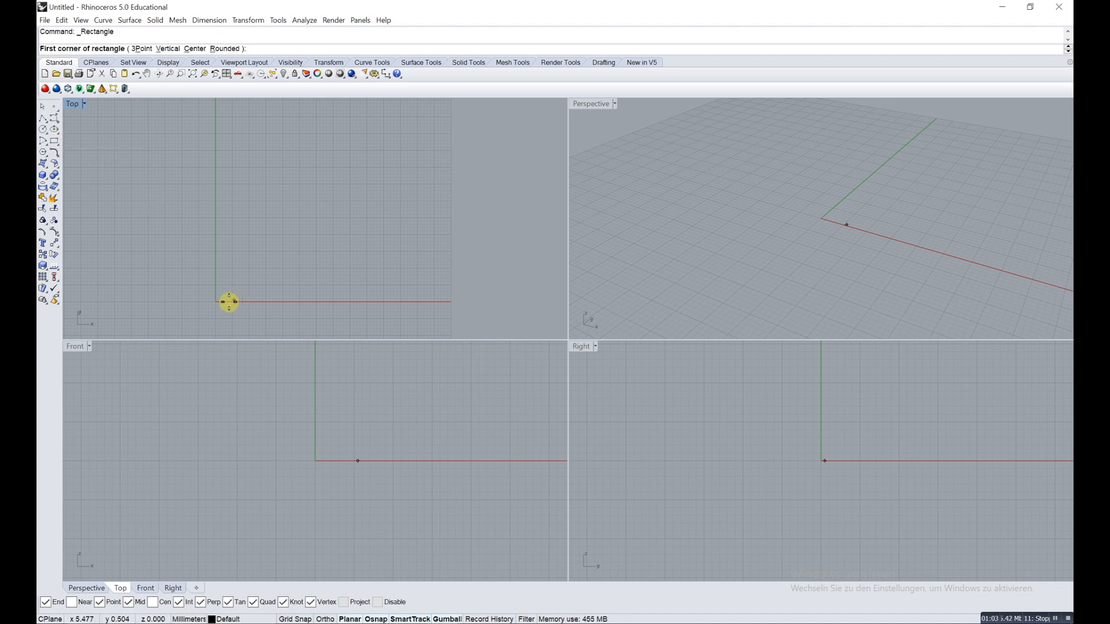
pyautogui.moveTo(208, 323)
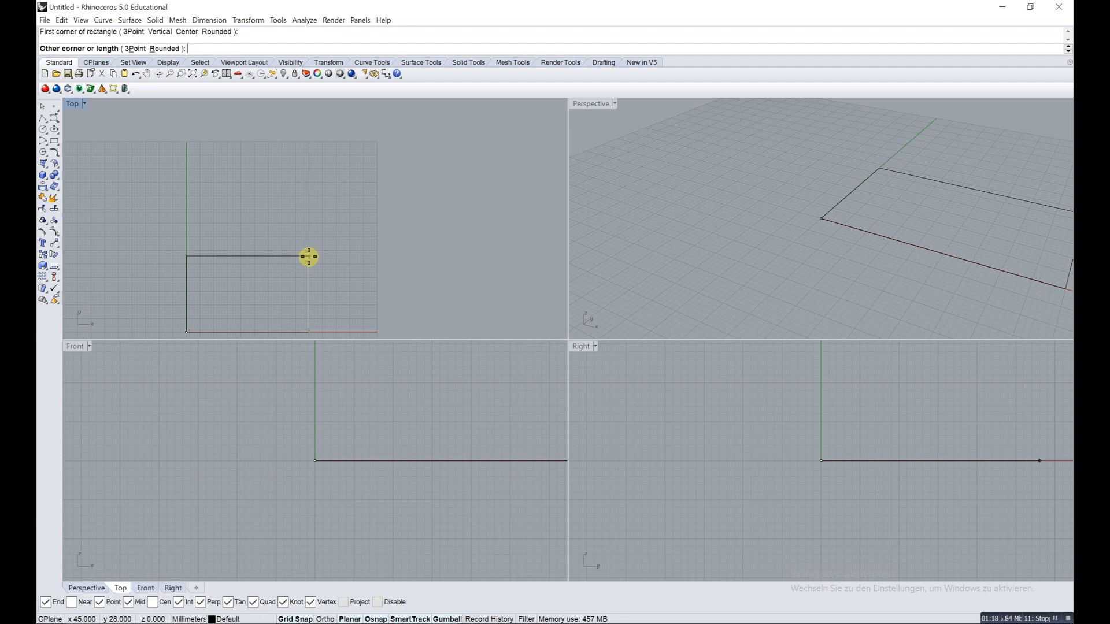
pyautogui.moveTo(332, 192)
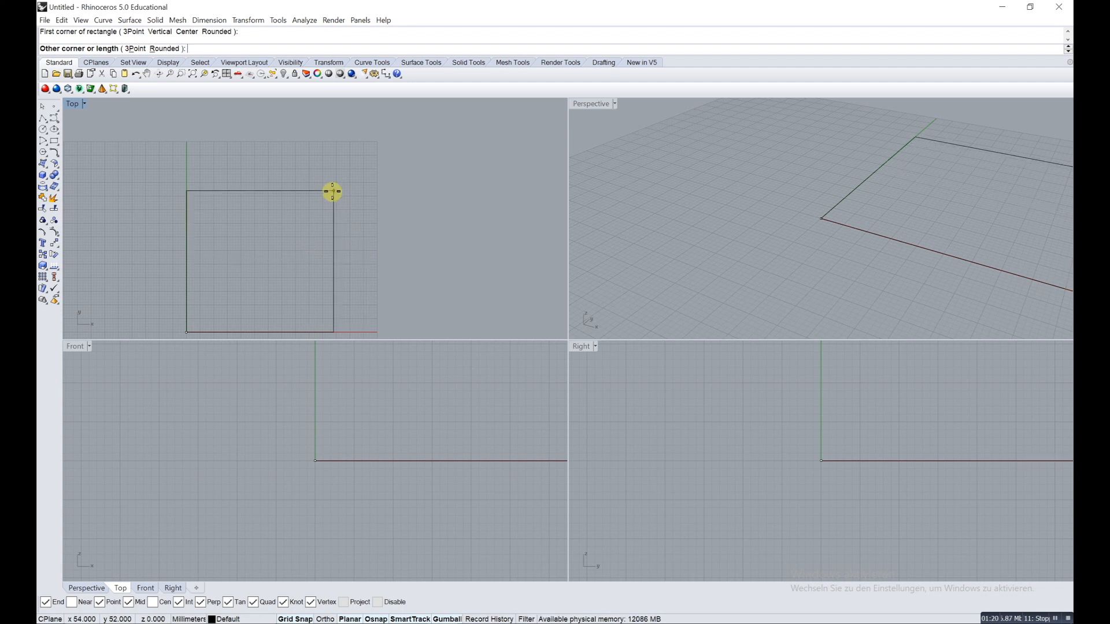
pyautogui.moveTo(327, 255)
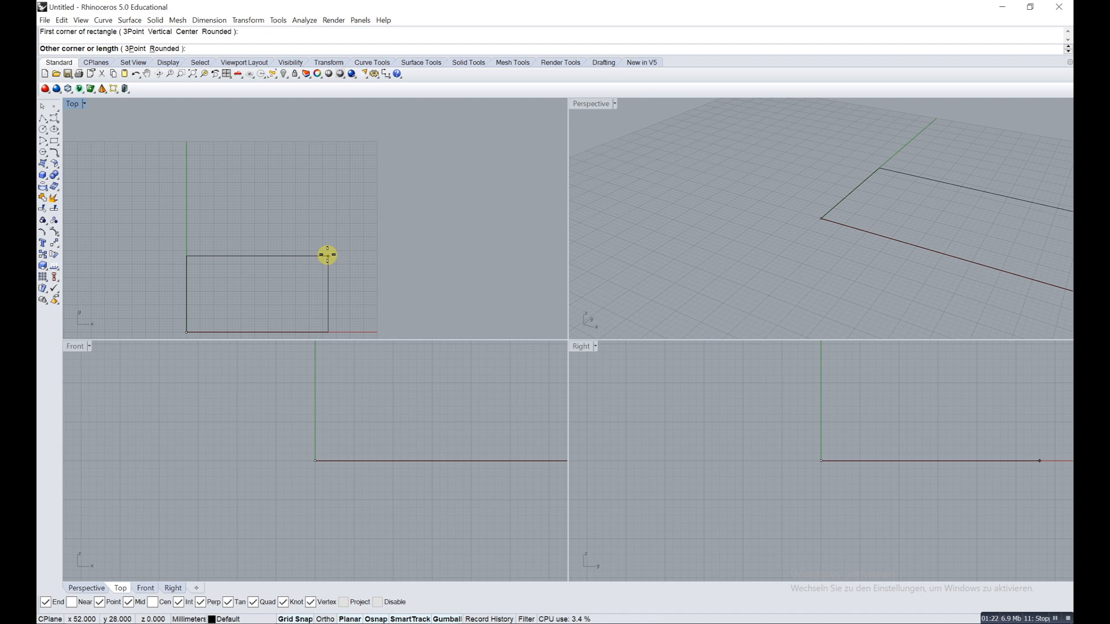
# Step: Draw a 90 by 60 rectangle from the origin corner in the Top view
pyautogui.write('90')
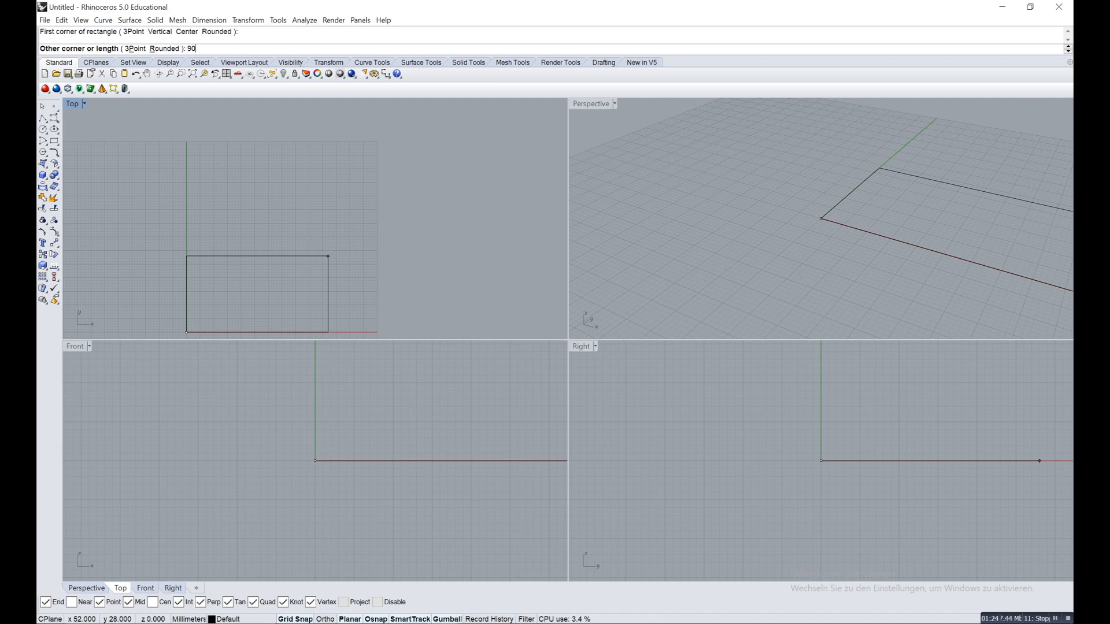
pyautogui.write('.60')
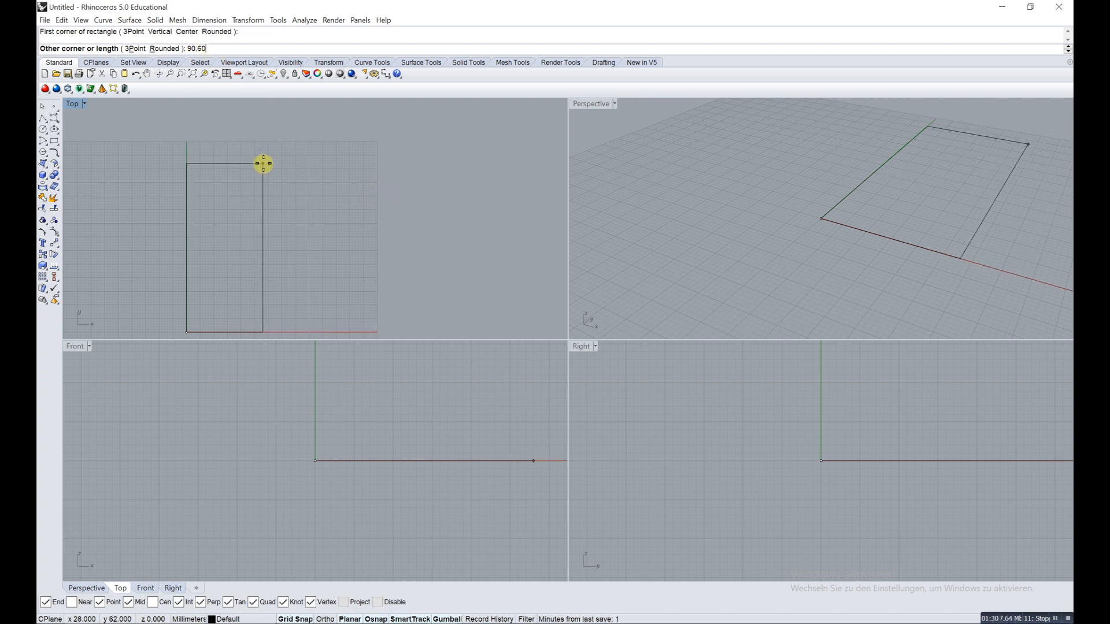
pyautogui.click(357, 197)
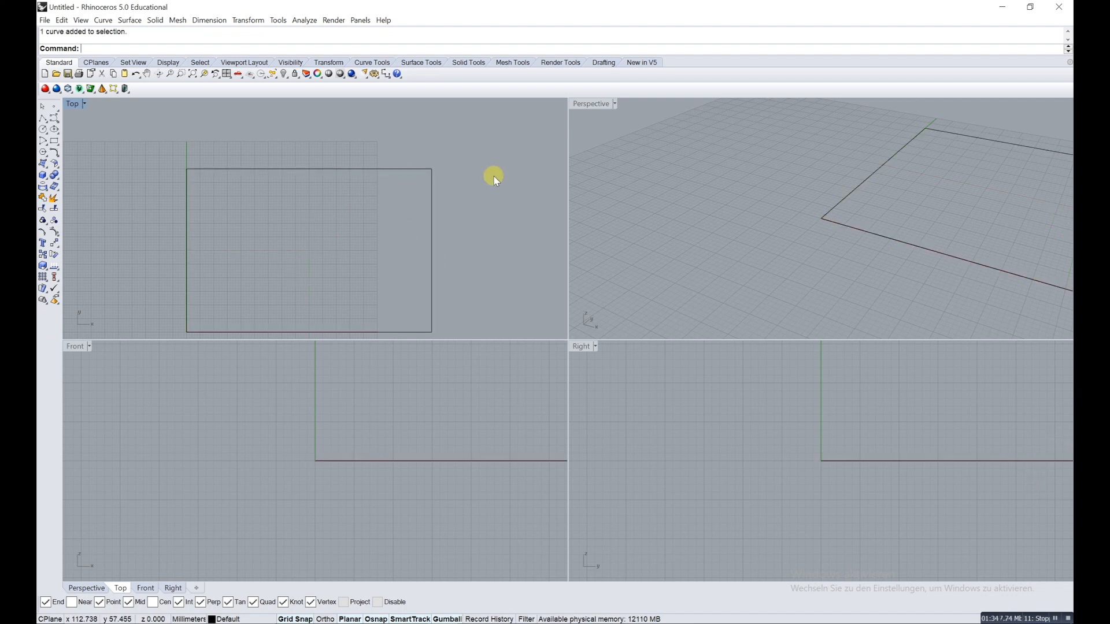
pyautogui.moveTo(290, 63)
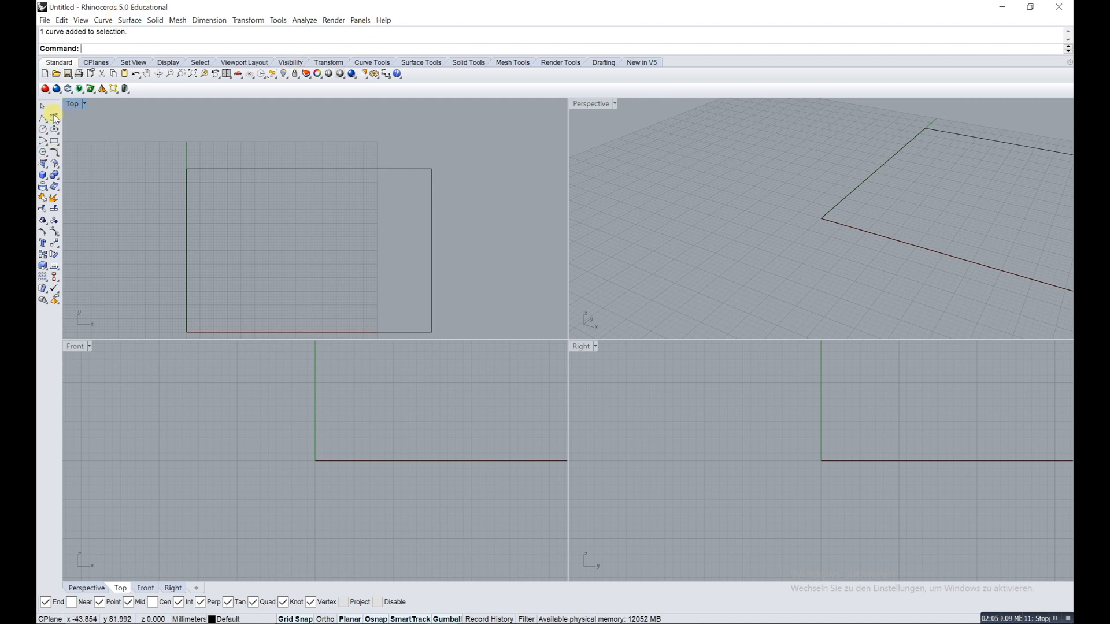
# Step: Draw straight lines along the rectangle's top and bottom edges
pyautogui.click(52, 118)
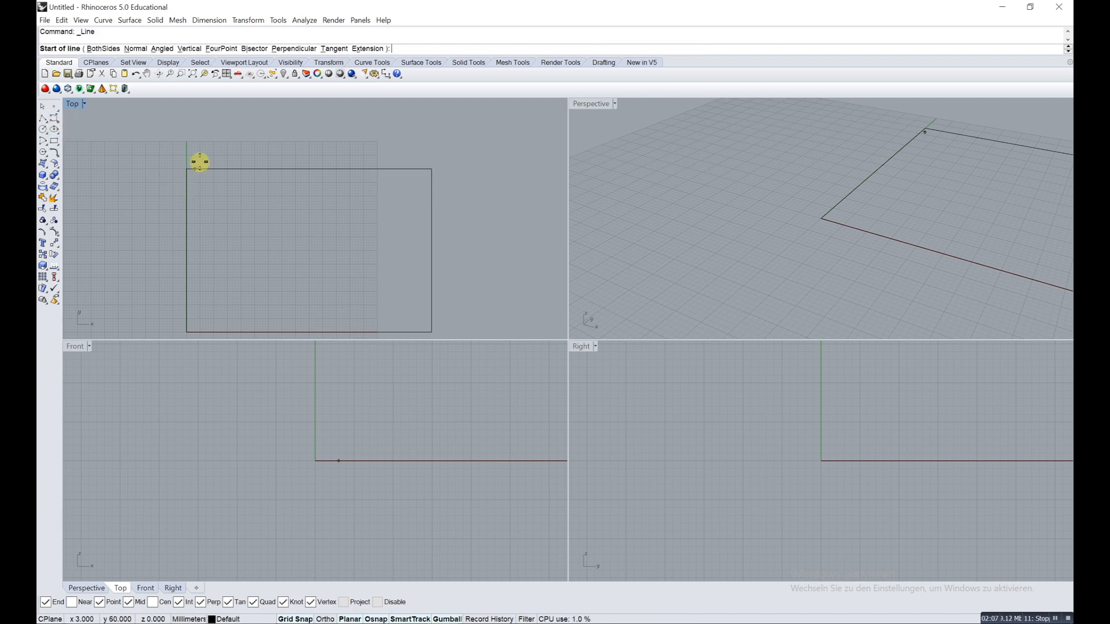
pyautogui.moveTo(179, 165)
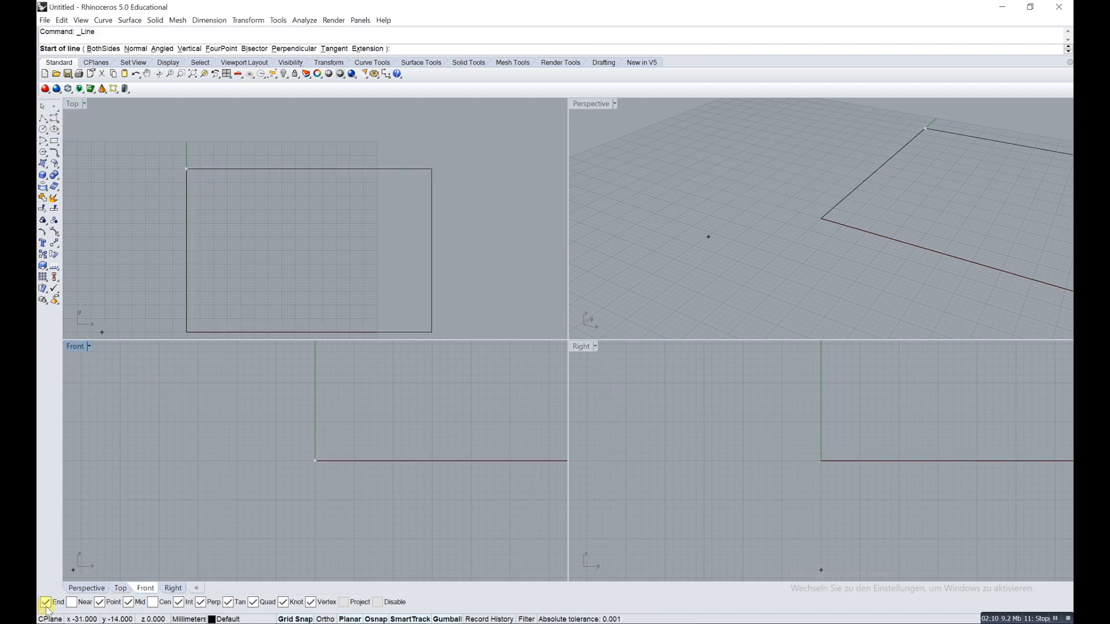
pyautogui.click(187, 170)
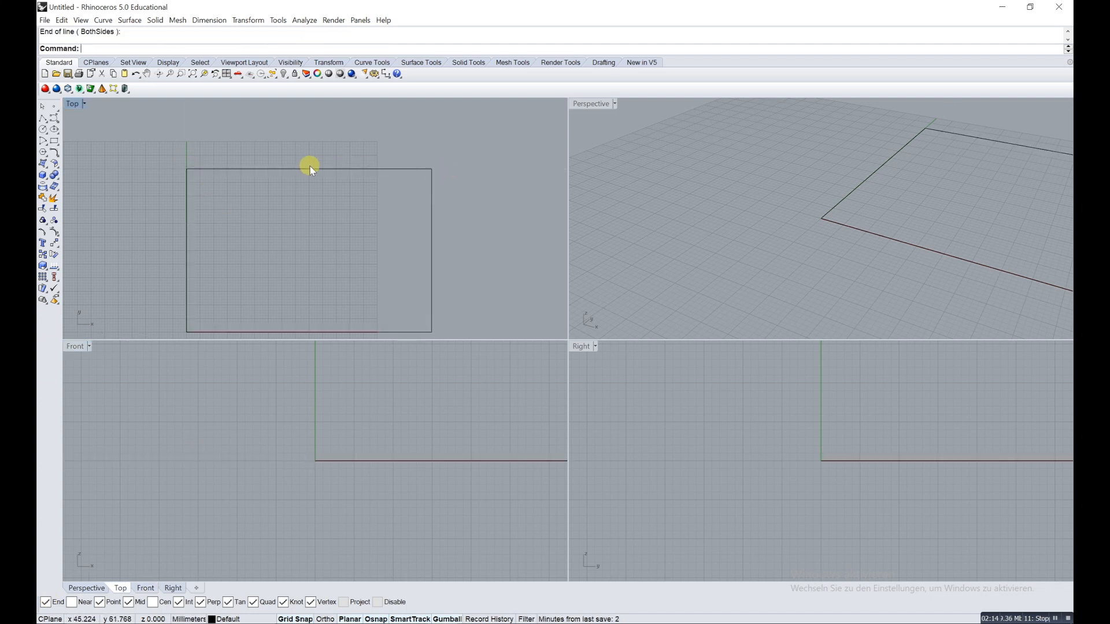
pyautogui.click(309, 170)
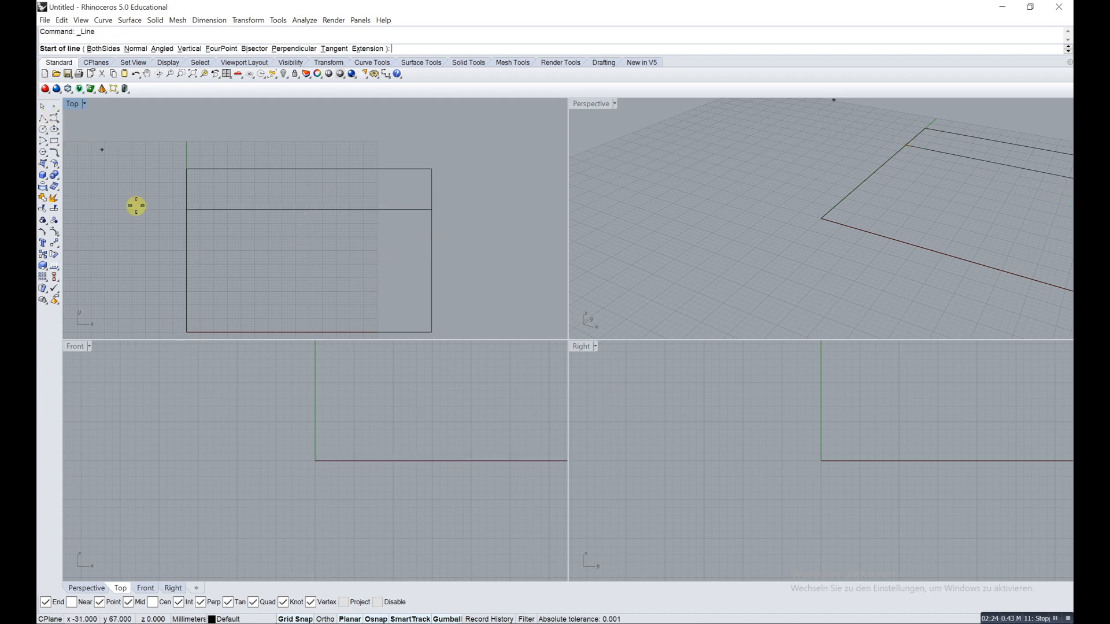
pyautogui.click(188, 331)
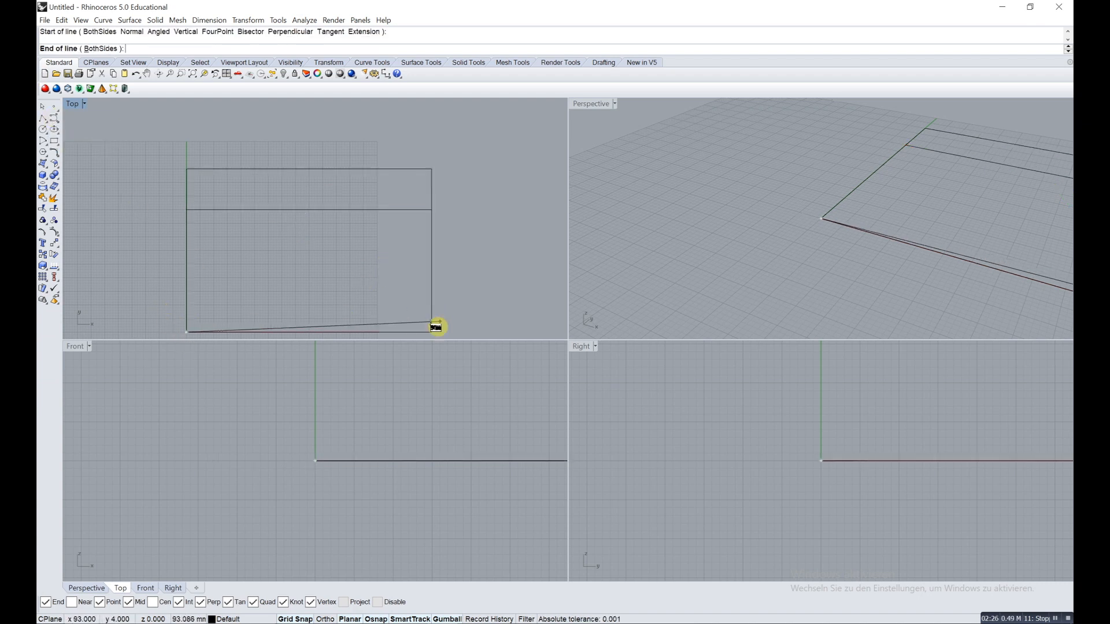
pyautogui.click(434, 326)
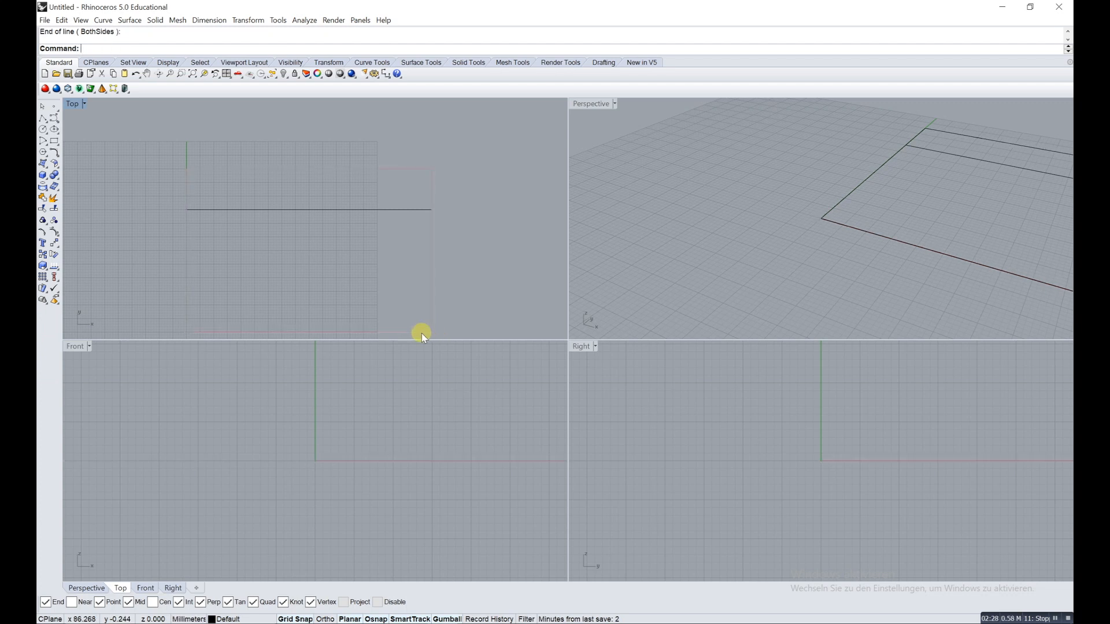
# Step: Select the new bottom-edge line from among the overlapping curves
pyautogui.click(417, 328)
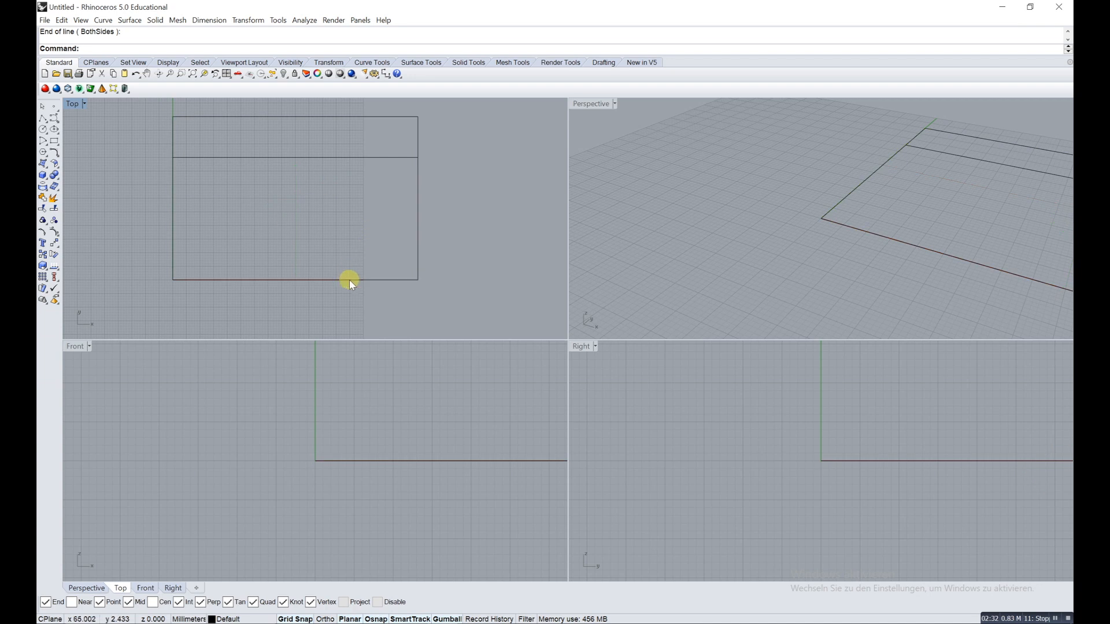
pyautogui.click(349, 279)
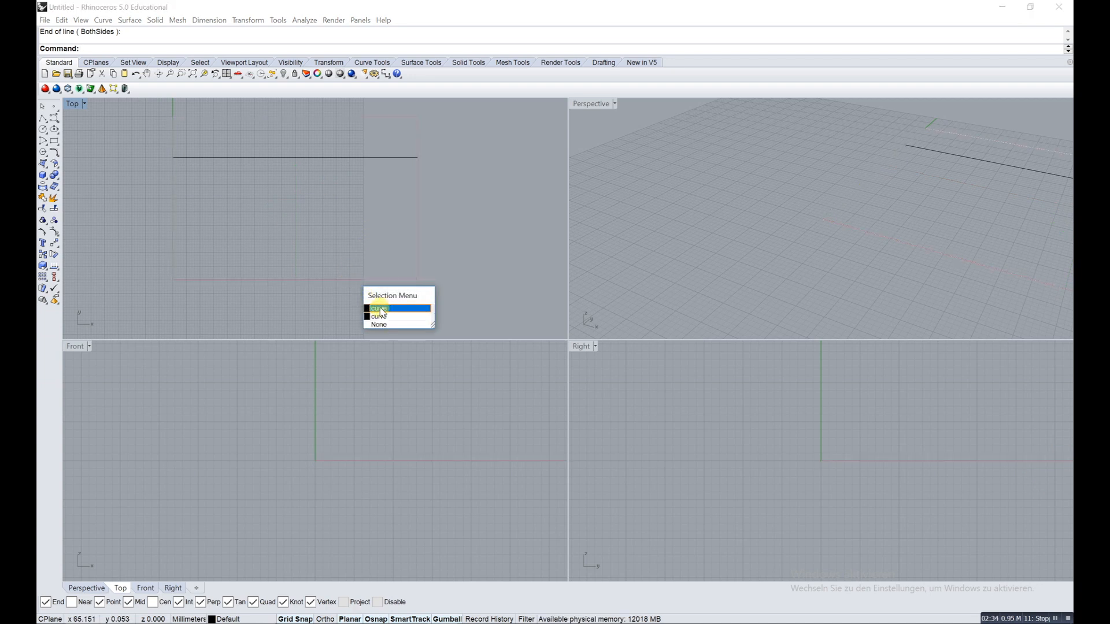
pyautogui.click(379, 308)
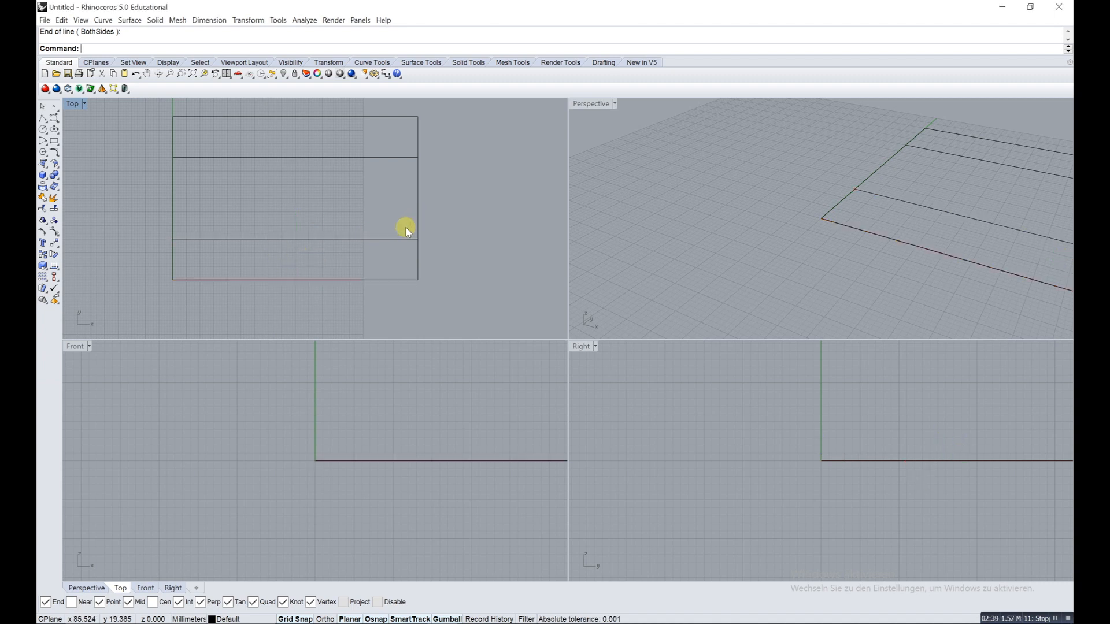
pyautogui.moveTo(422, 257)
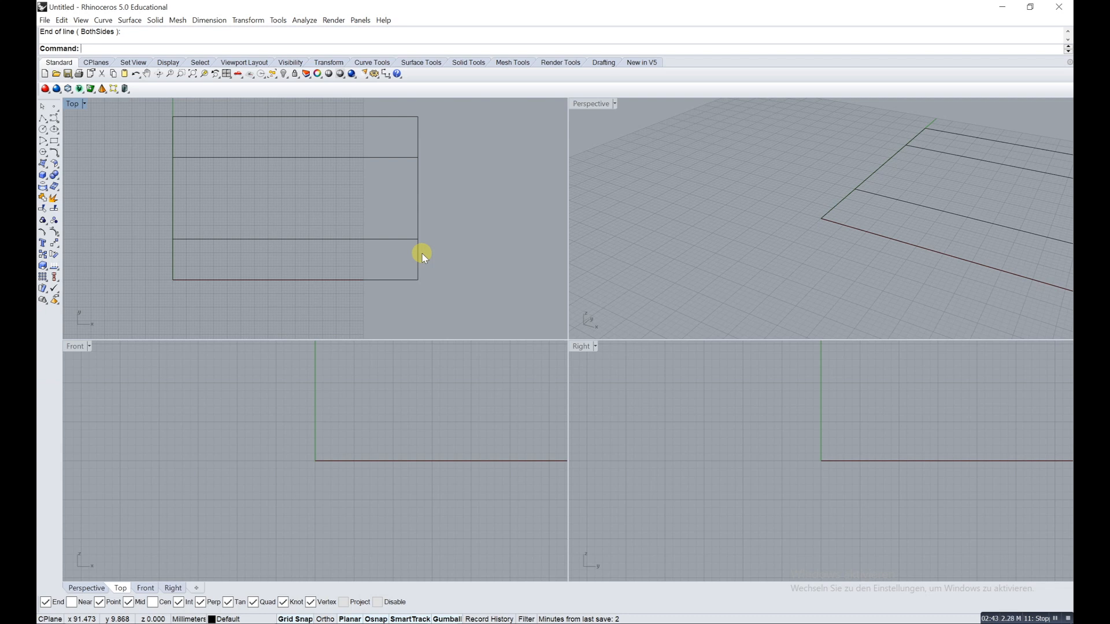
pyautogui.moveTo(60, 147)
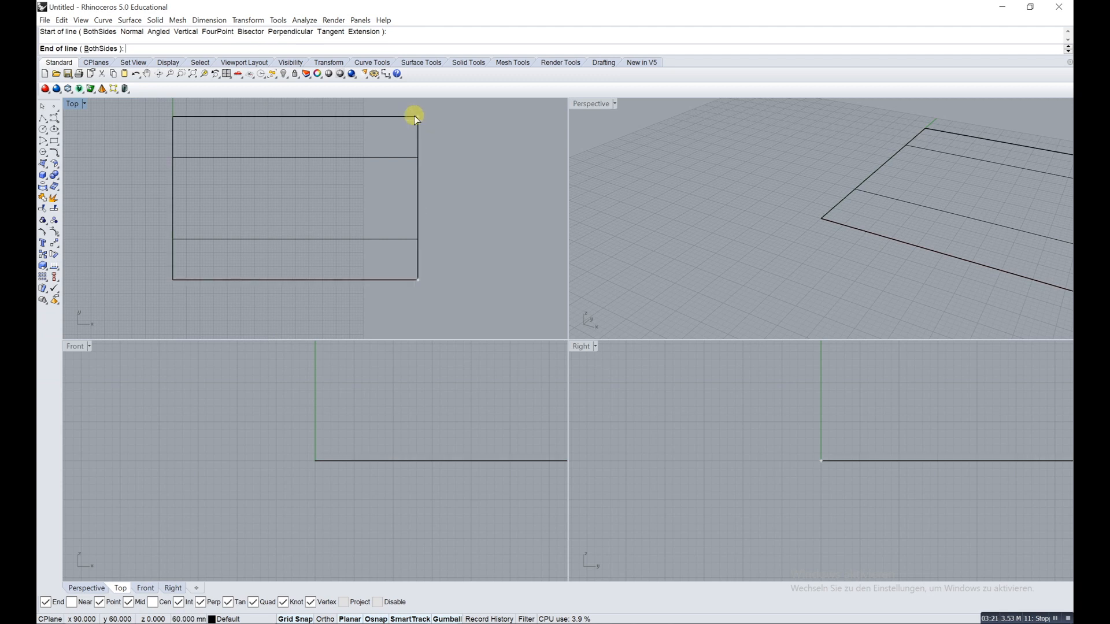
# Step: Draw lines along the side edges and select the new duplicates among overlapping curves
pyautogui.click(414, 116)
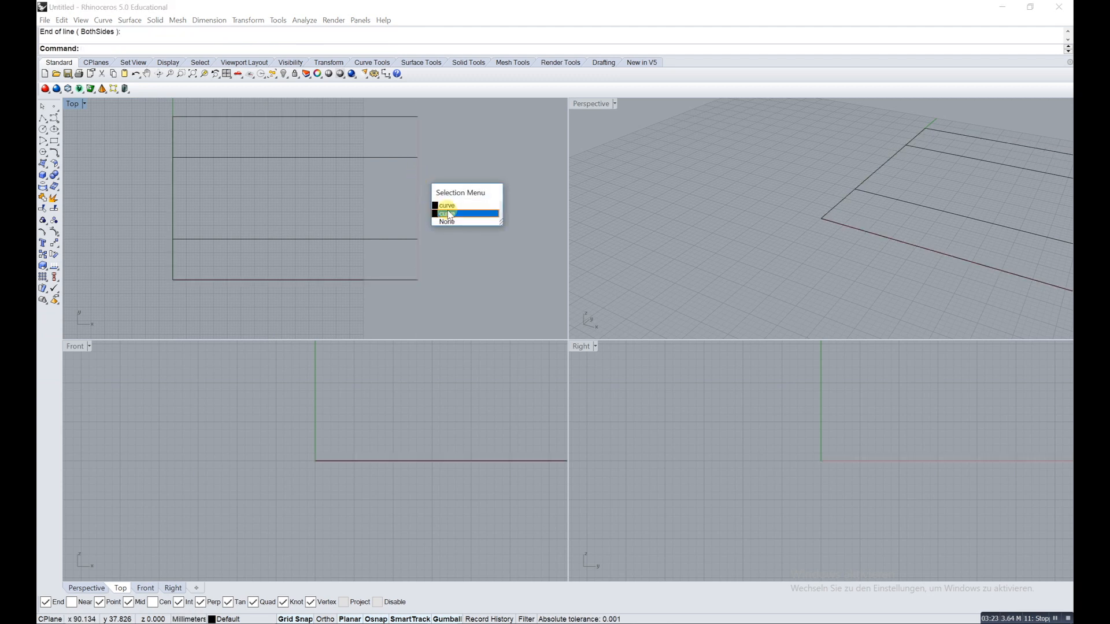
pyautogui.click(447, 213)
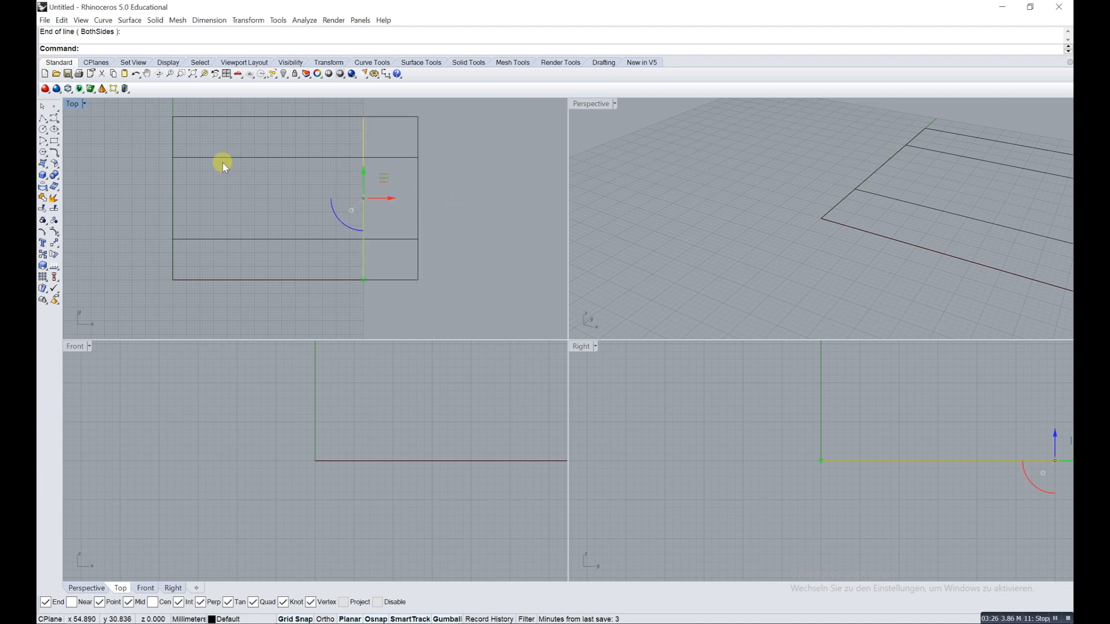
pyautogui.click(222, 162)
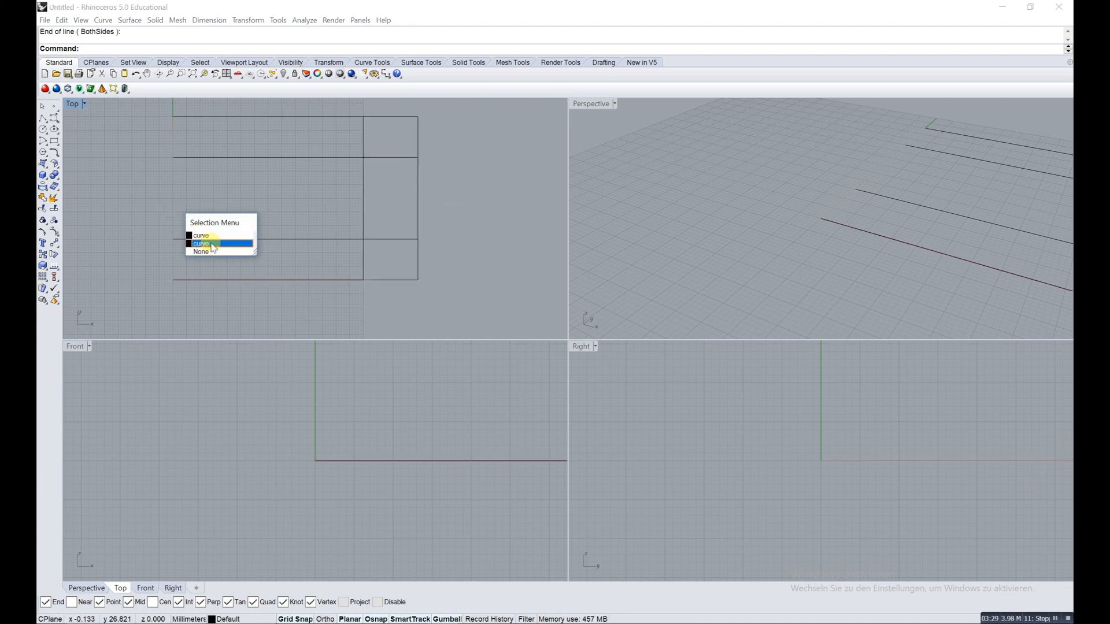
pyautogui.click(202, 243)
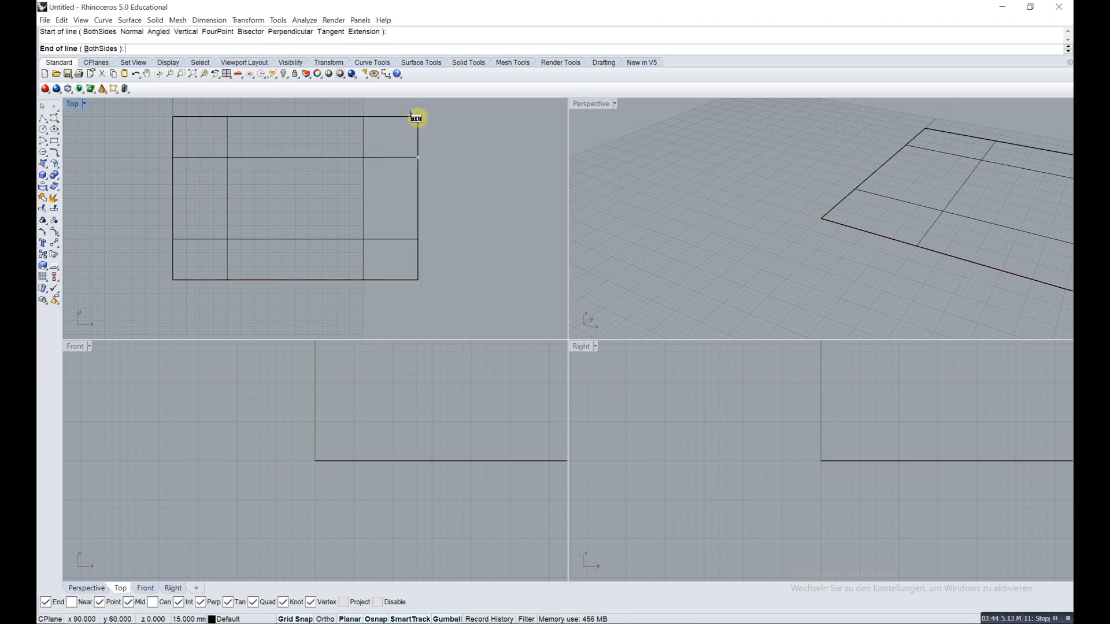
pyautogui.click(416, 117)
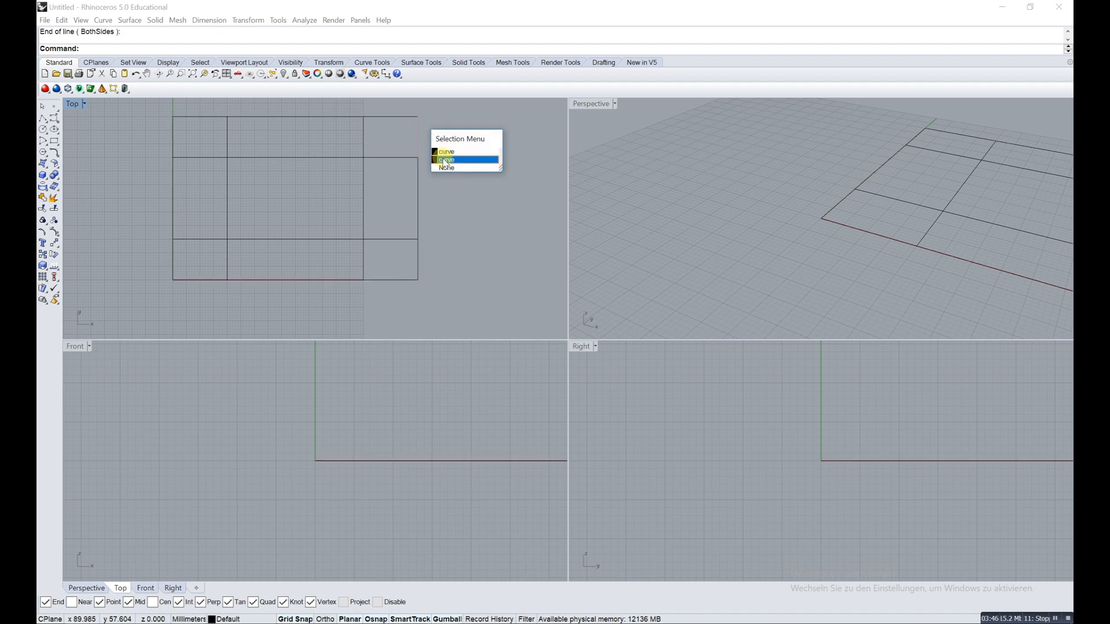
pyautogui.click(445, 160)
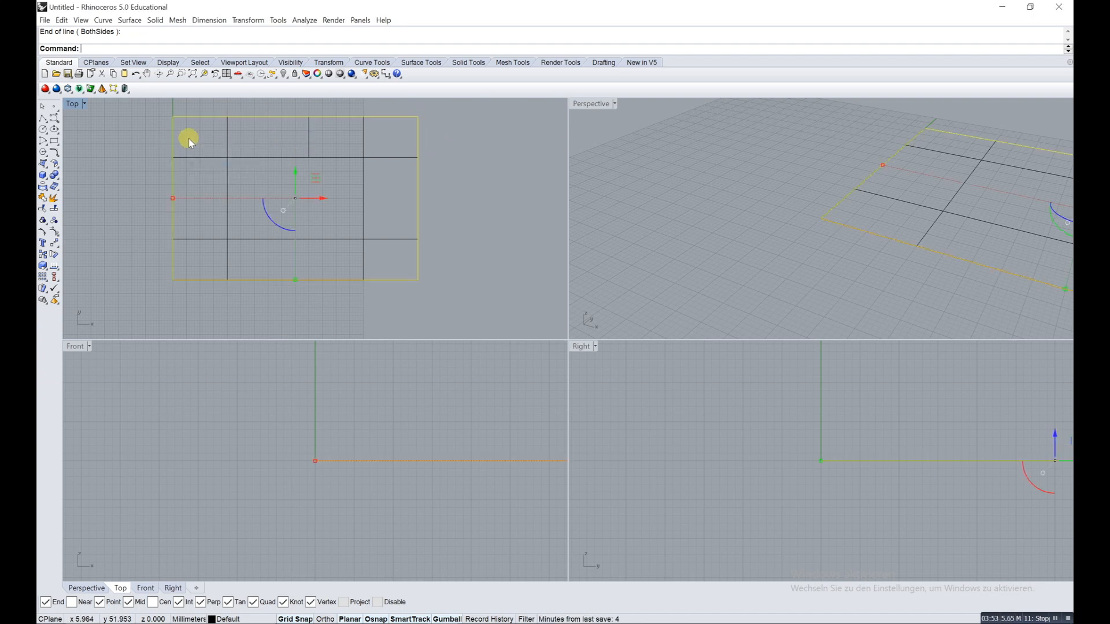
pyautogui.click(189, 138)
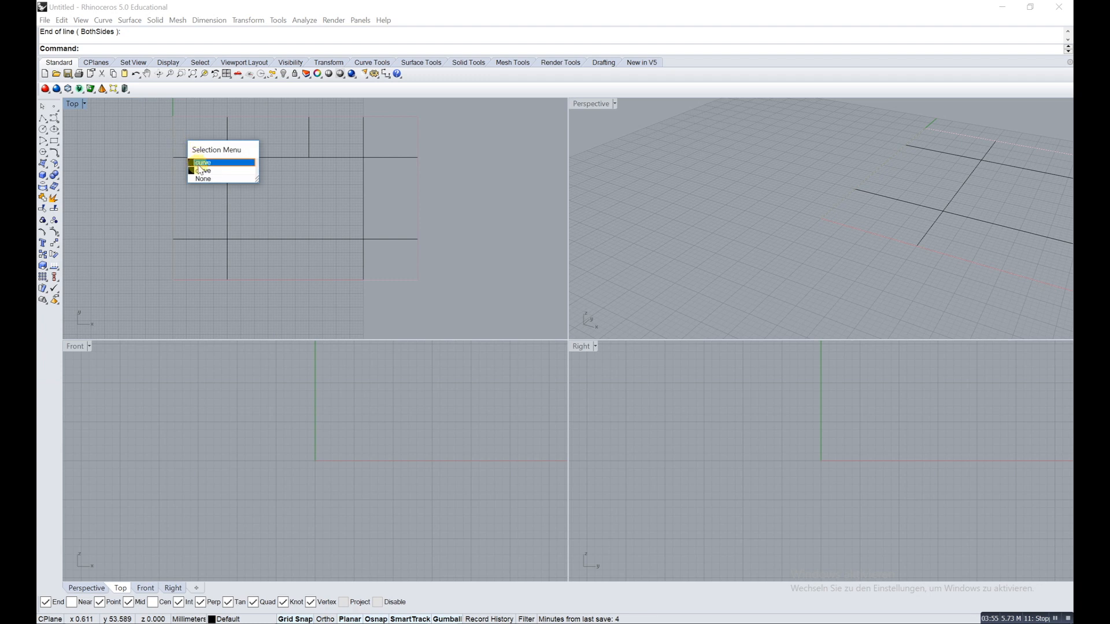
pyautogui.click(203, 162)
pyautogui.write('Distance')
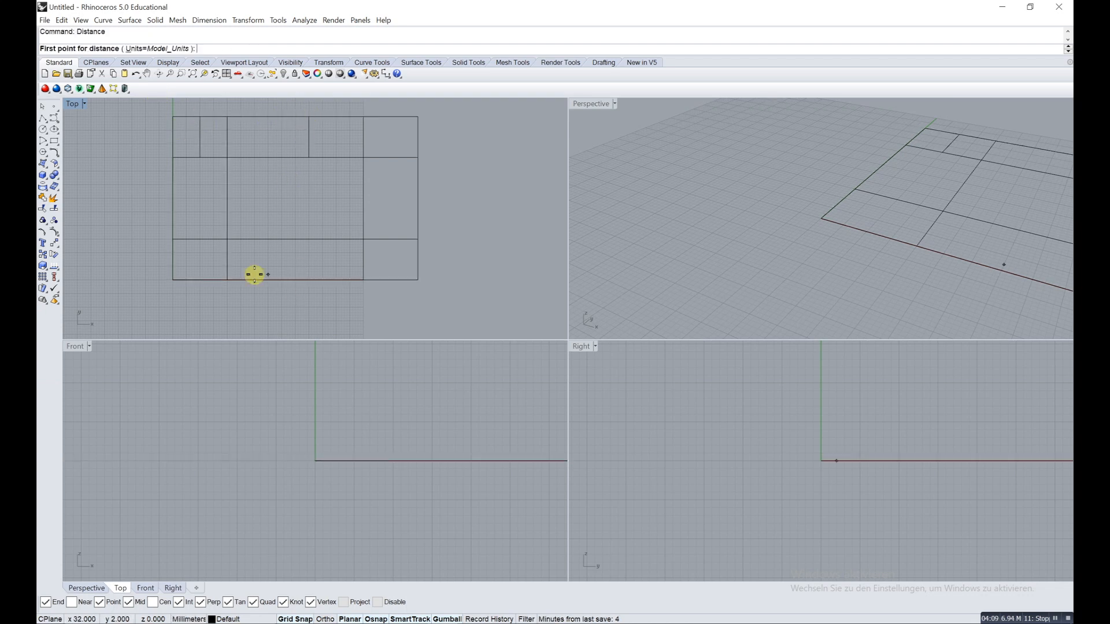
pyautogui.click(367, 287)
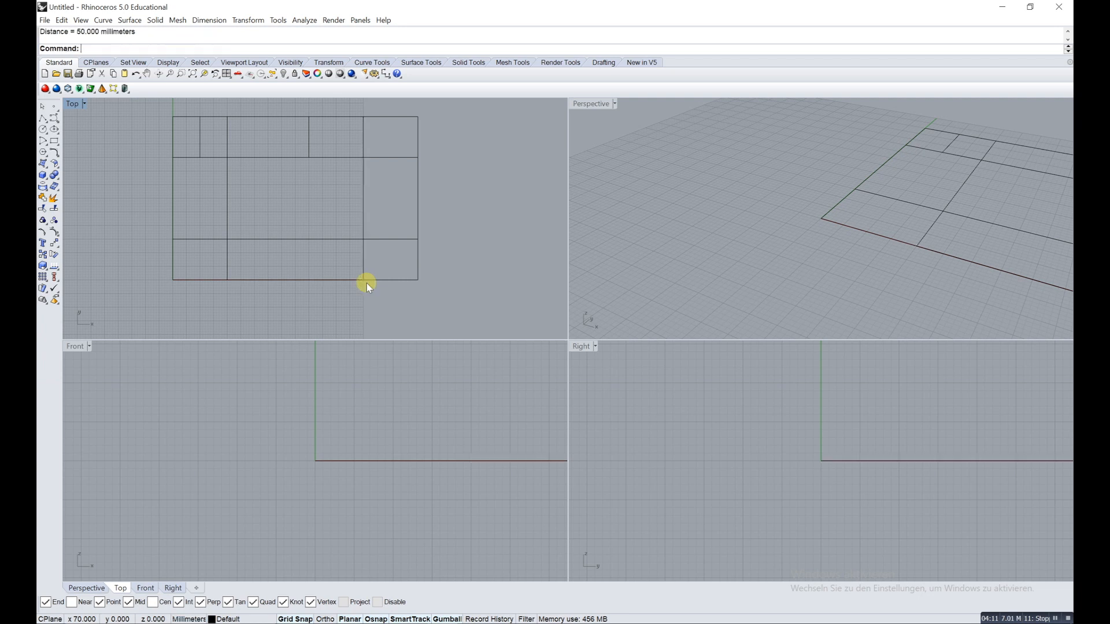
pyautogui.moveTo(363, 257)
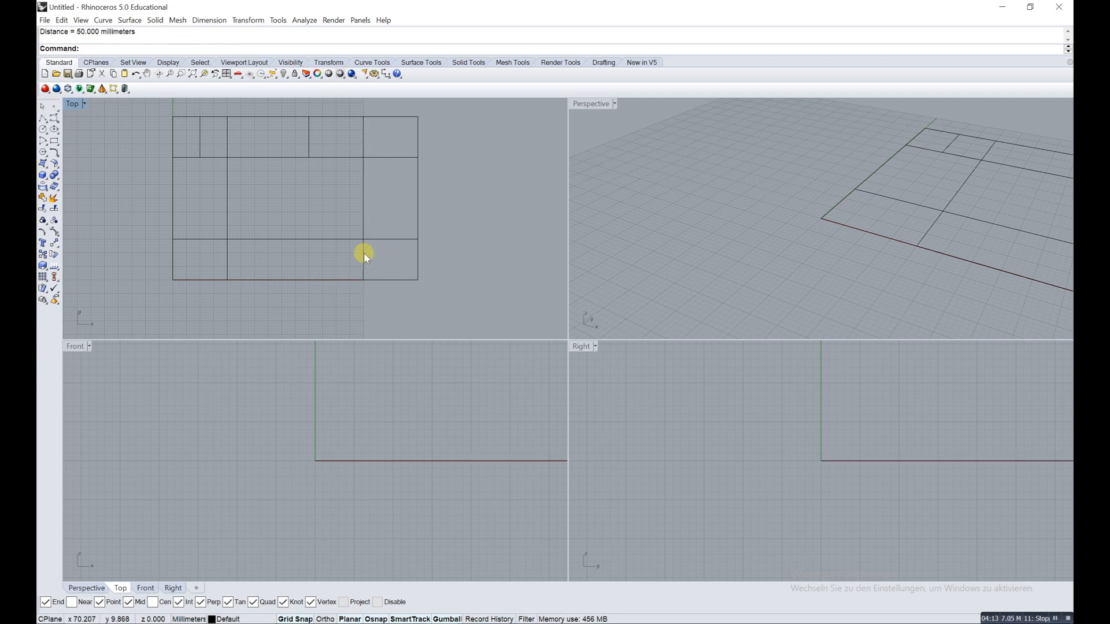
pyautogui.click(363, 198)
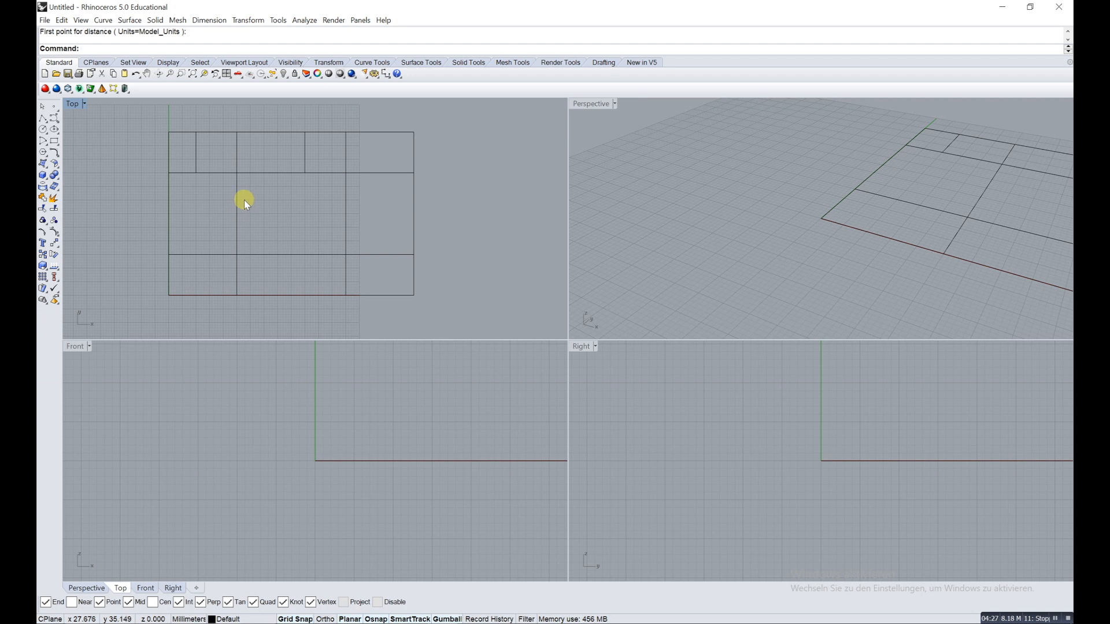
pyautogui.moveTo(174, 225)
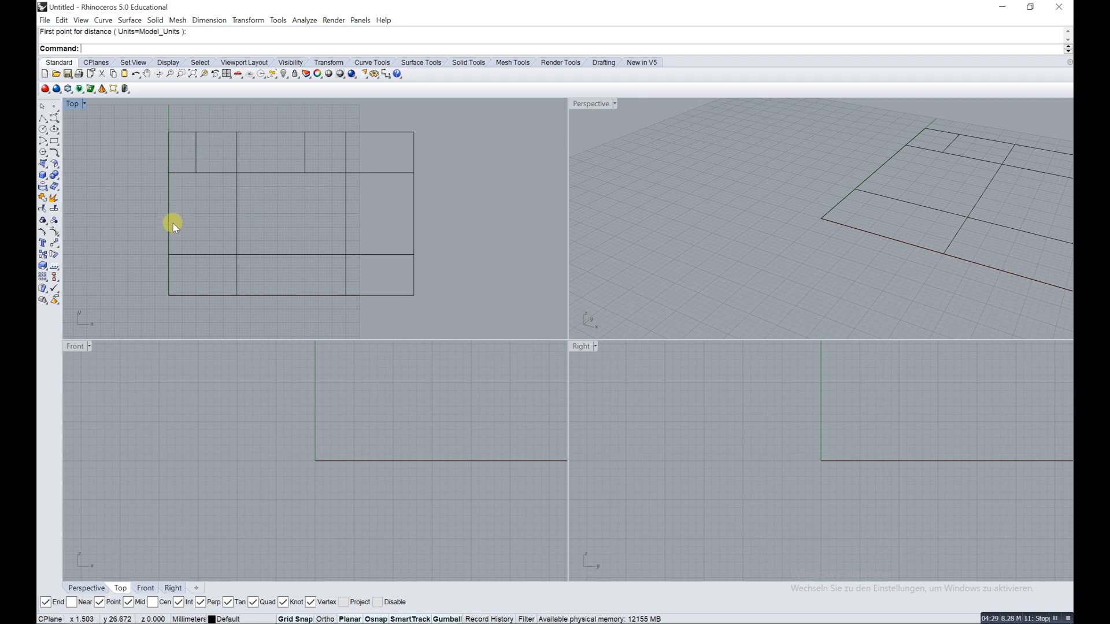
pyautogui.moveTo(196, 274)
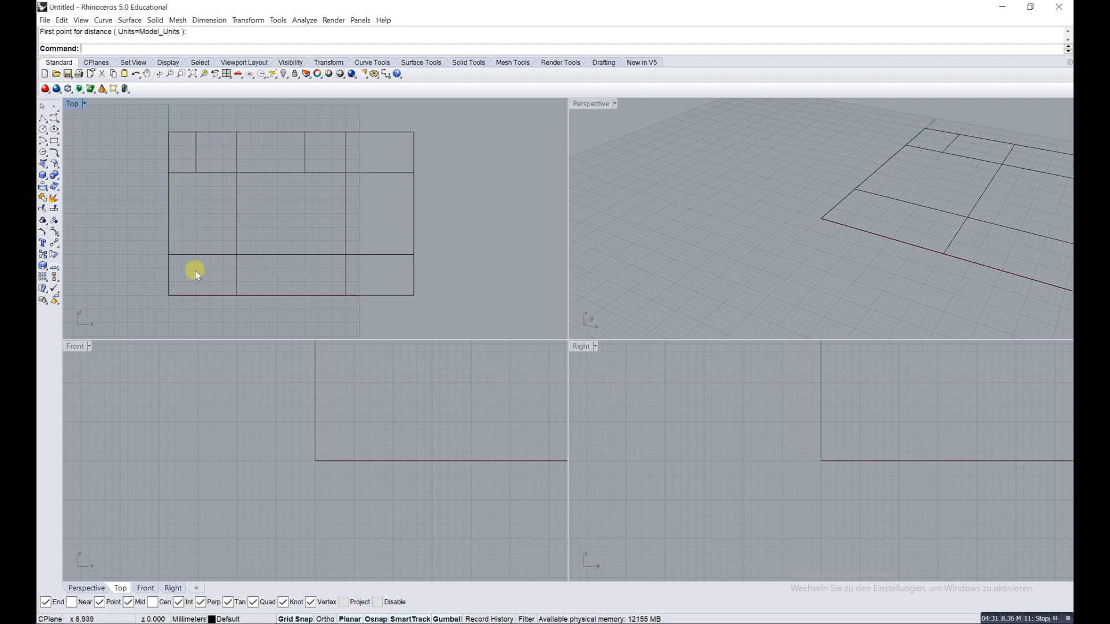
pyautogui.moveTo(167, 135)
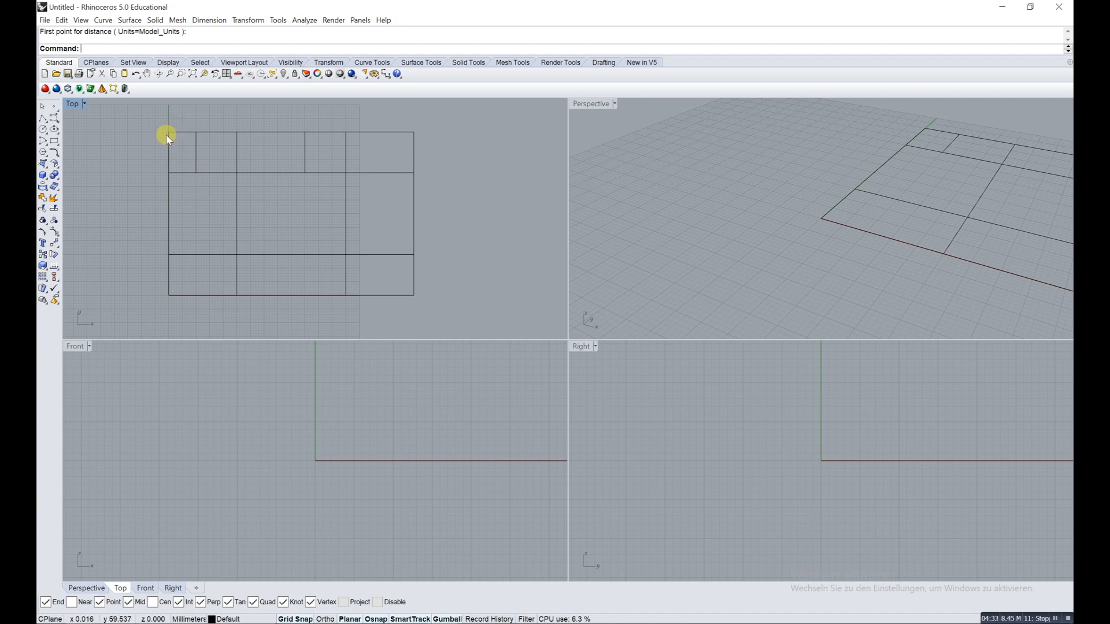
pyautogui.moveTo(347, 256)
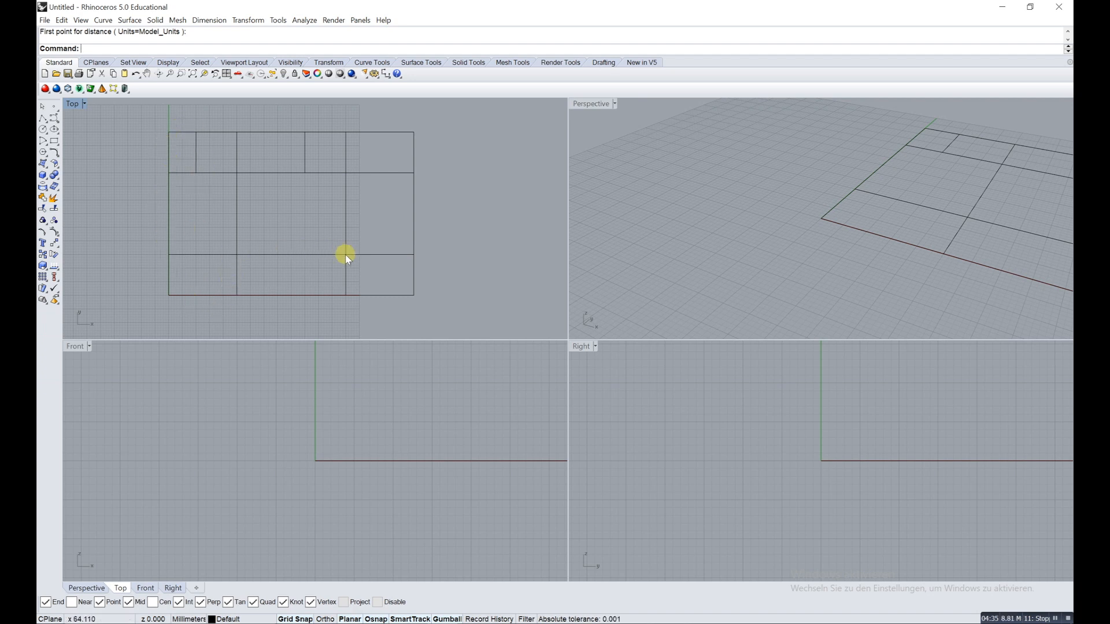
pyautogui.moveTo(205, 170)
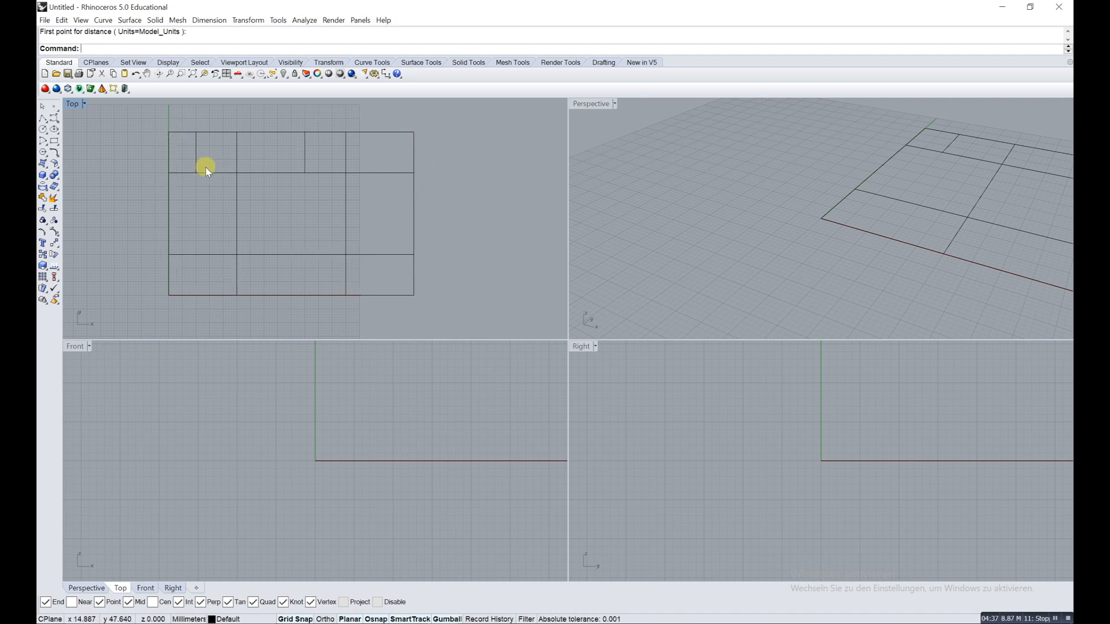
pyautogui.moveTo(161, 217)
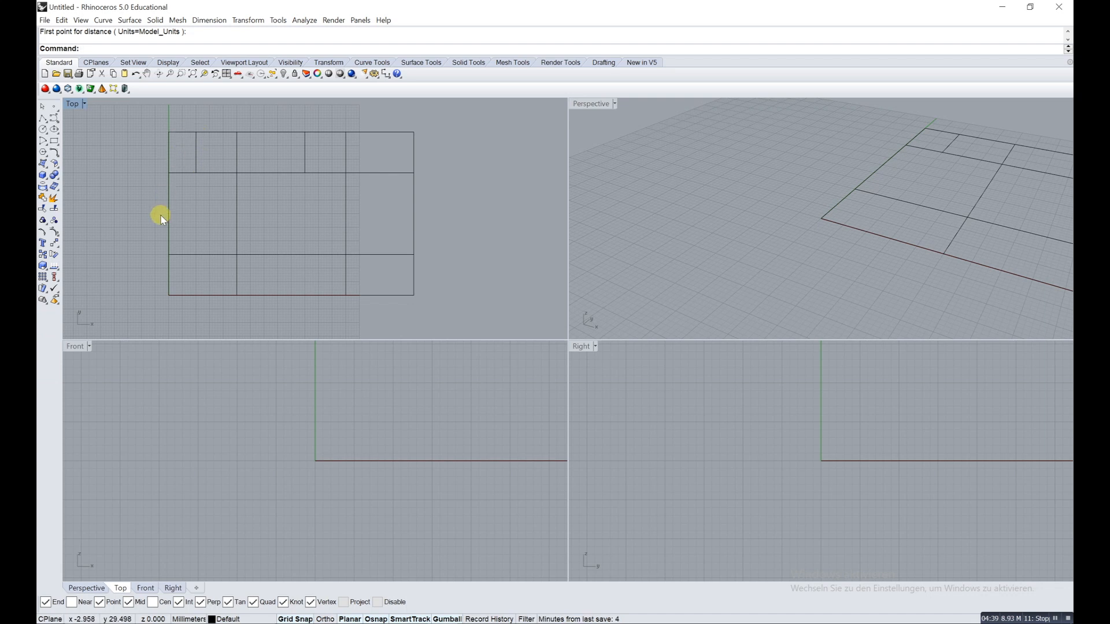
pyautogui.moveTo(151, 237)
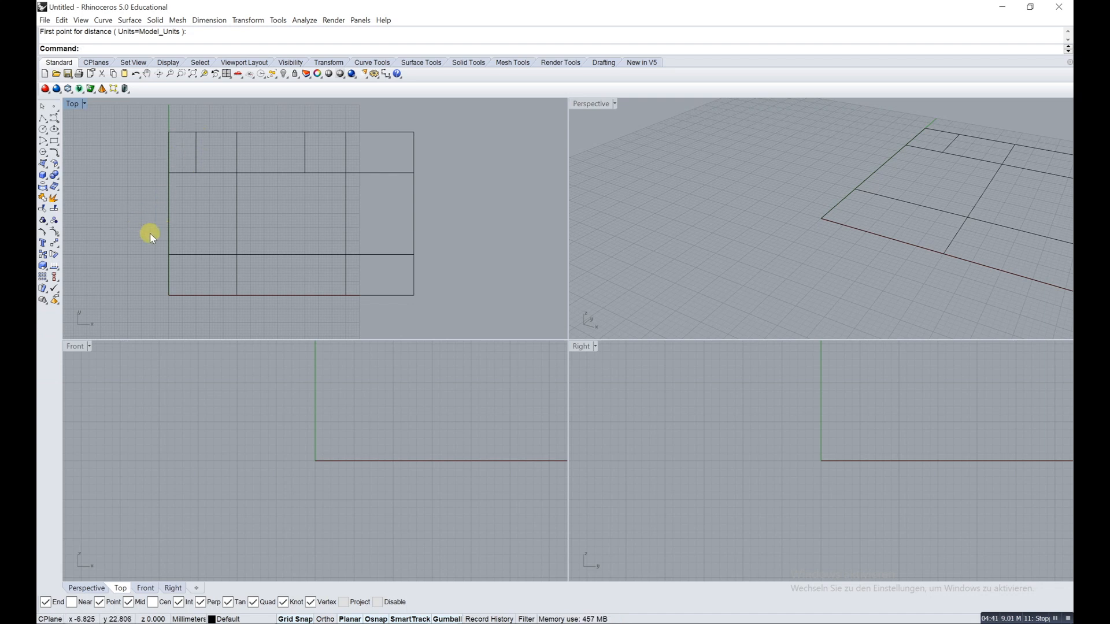
pyautogui.moveTo(75, 172)
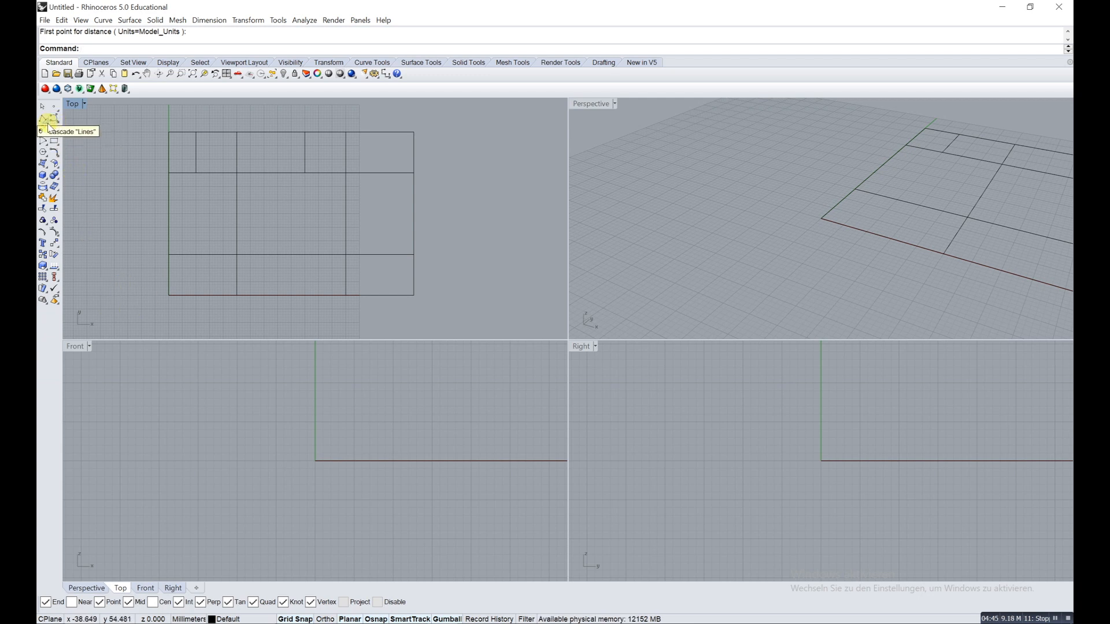
# Step: Begin a polyline from the top-left corner along the top edge
pyautogui.click(42, 117)
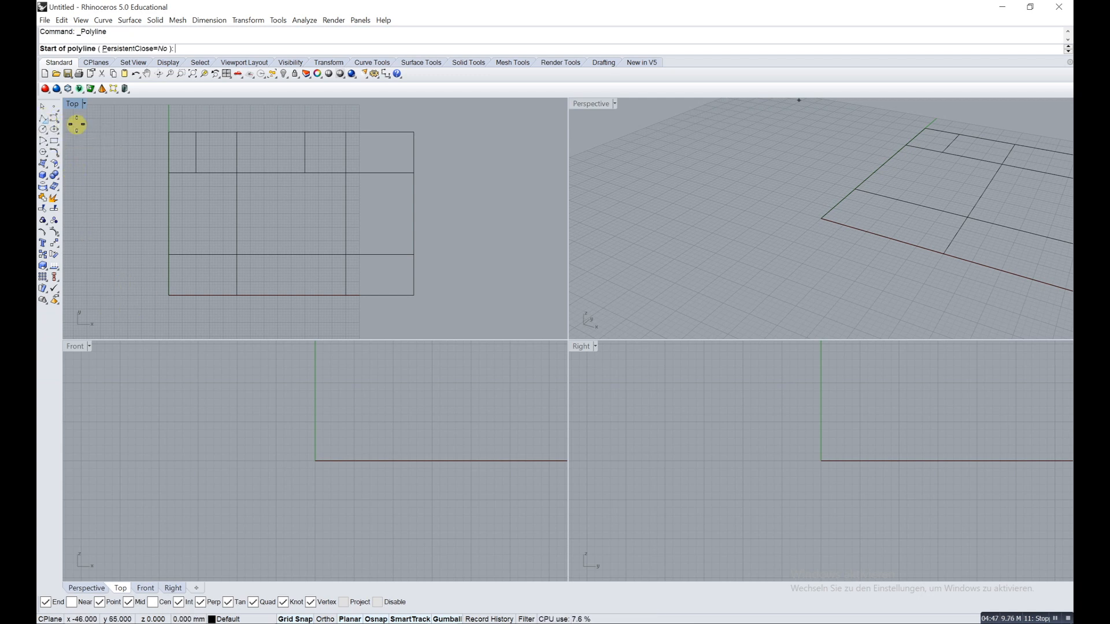
pyautogui.click(170, 133)
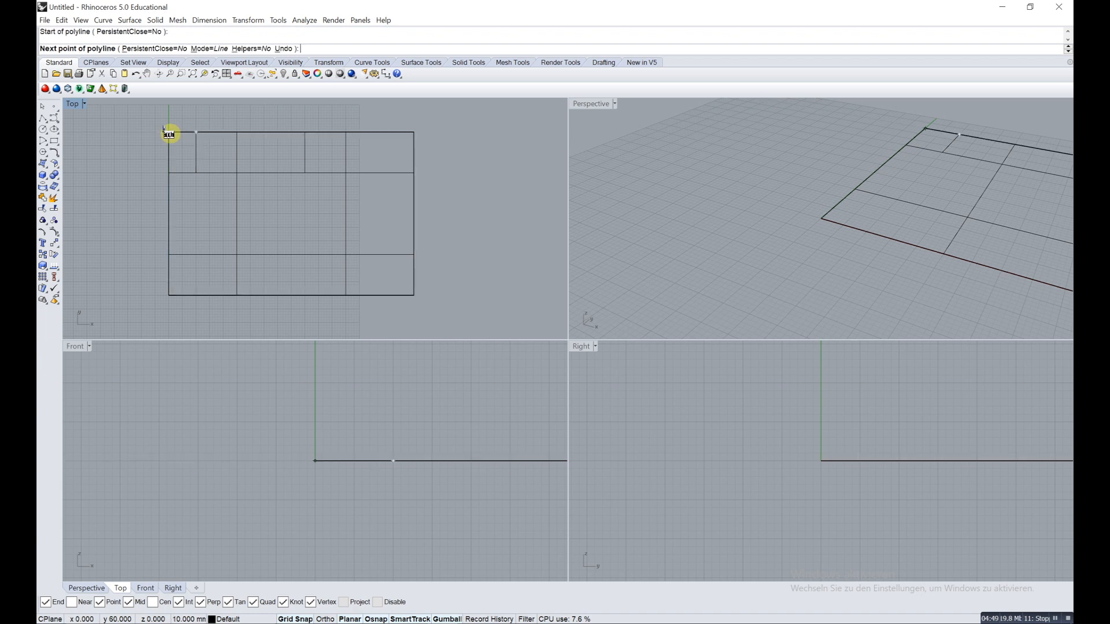
pyautogui.click(163, 292)
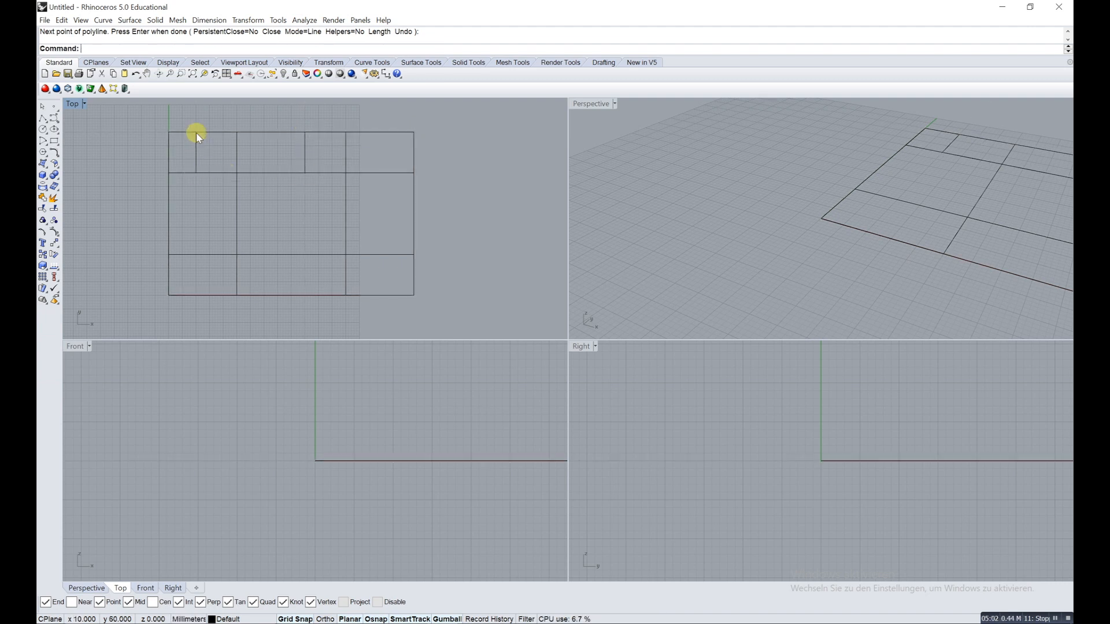
# Step: Delete the outer rectangle, the interior vertical line and the leftover horizontal line
pyautogui.click(198, 135)
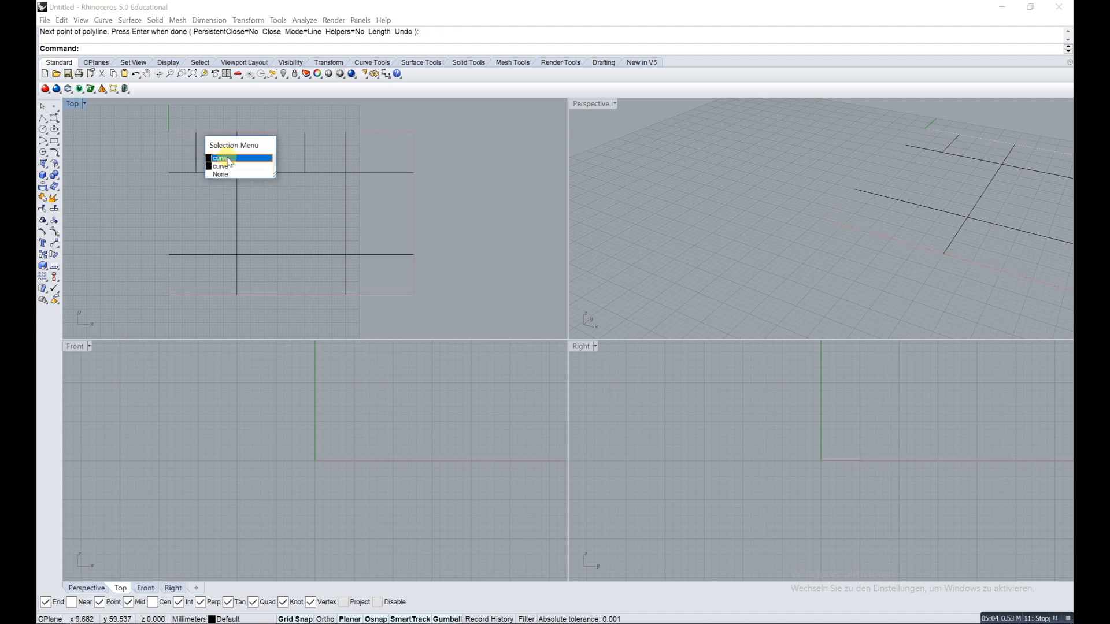
pyautogui.click(220, 158)
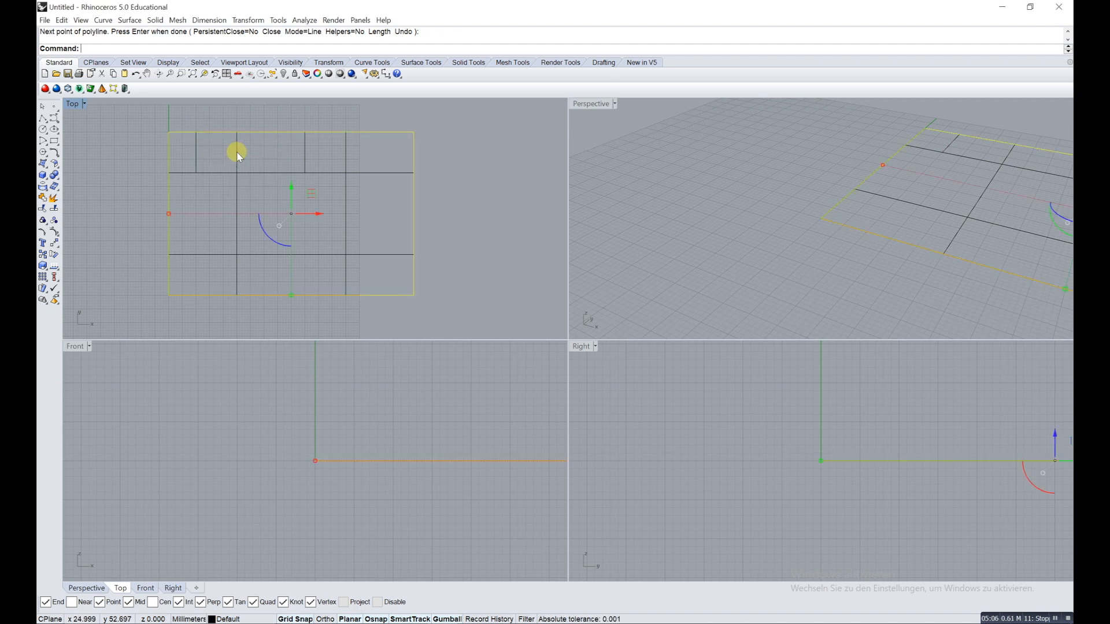
pyautogui.press('Delete')
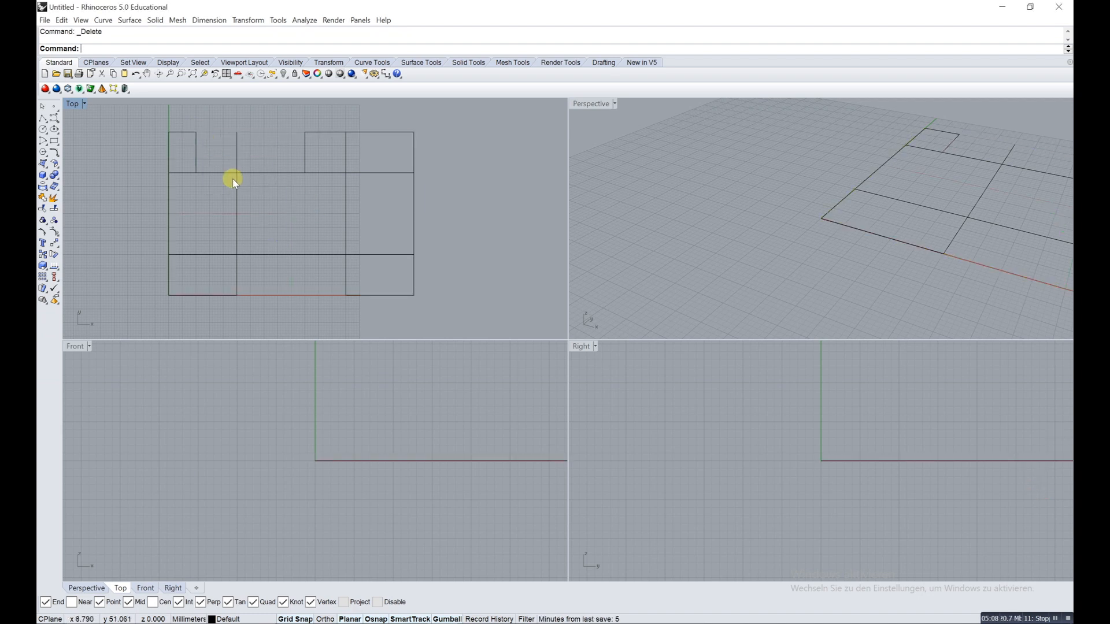
pyautogui.click(233, 226)
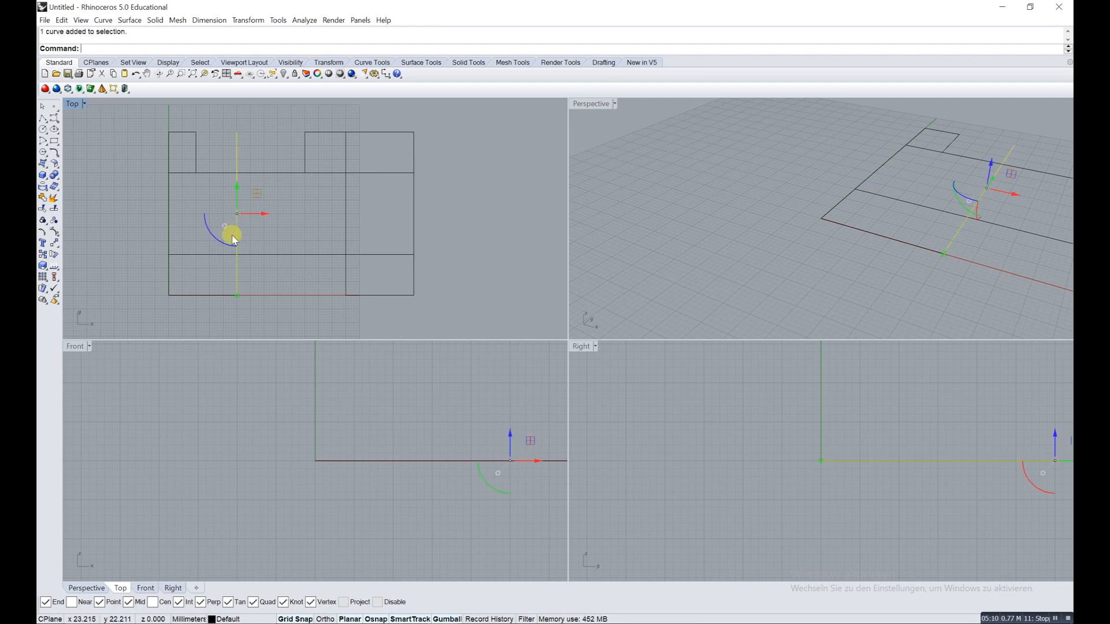
pyautogui.press('Delete')
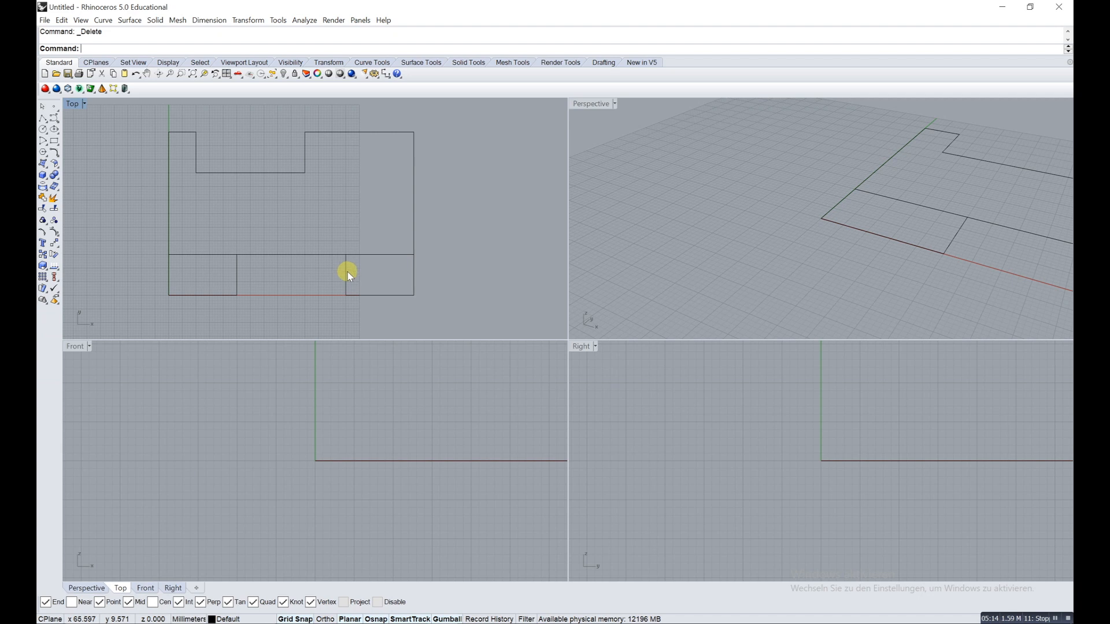
pyautogui.click(369, 255)
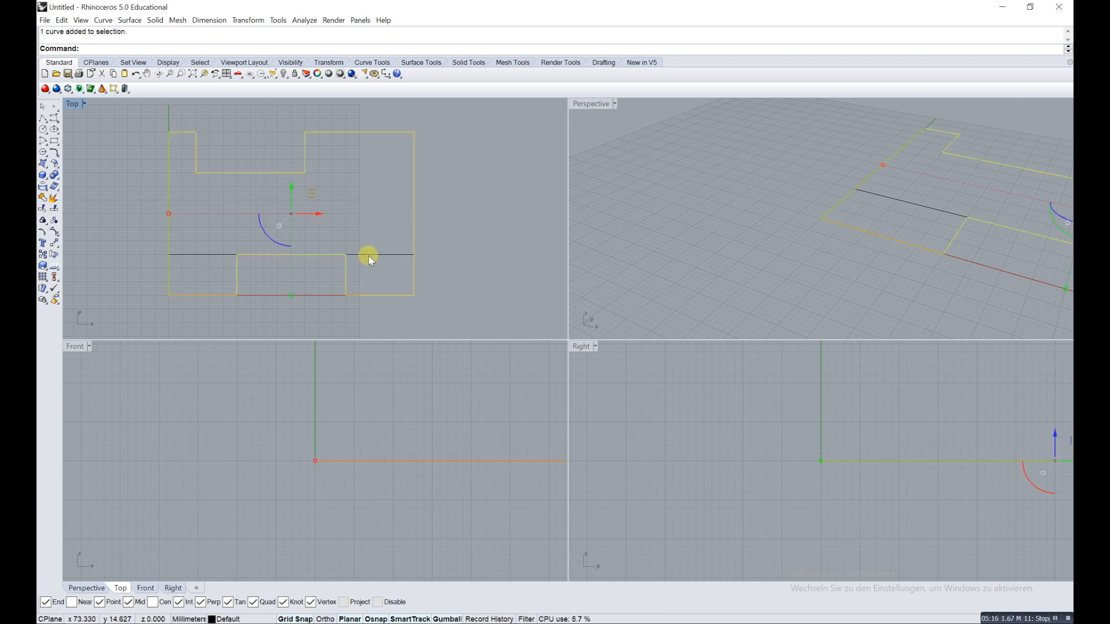
pyautogui.press('Delete')
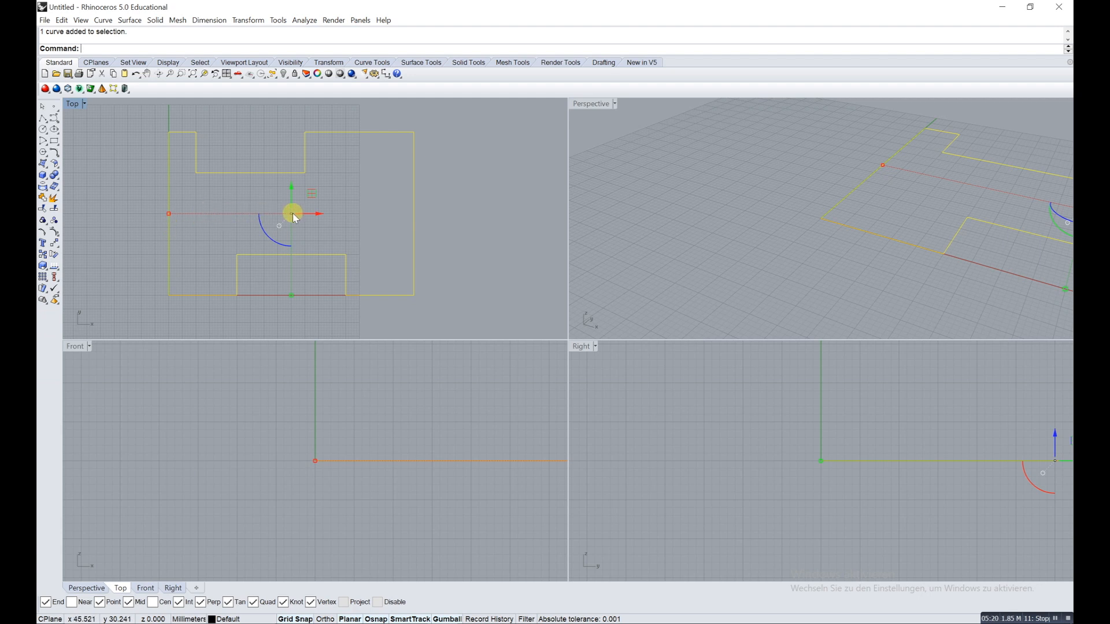
# Step: Undo an accidental drag of the outline and pick a curve at the top-left notch
pyautogui.moveTo(292, 212); pyautogui.dragTo(375, 214)
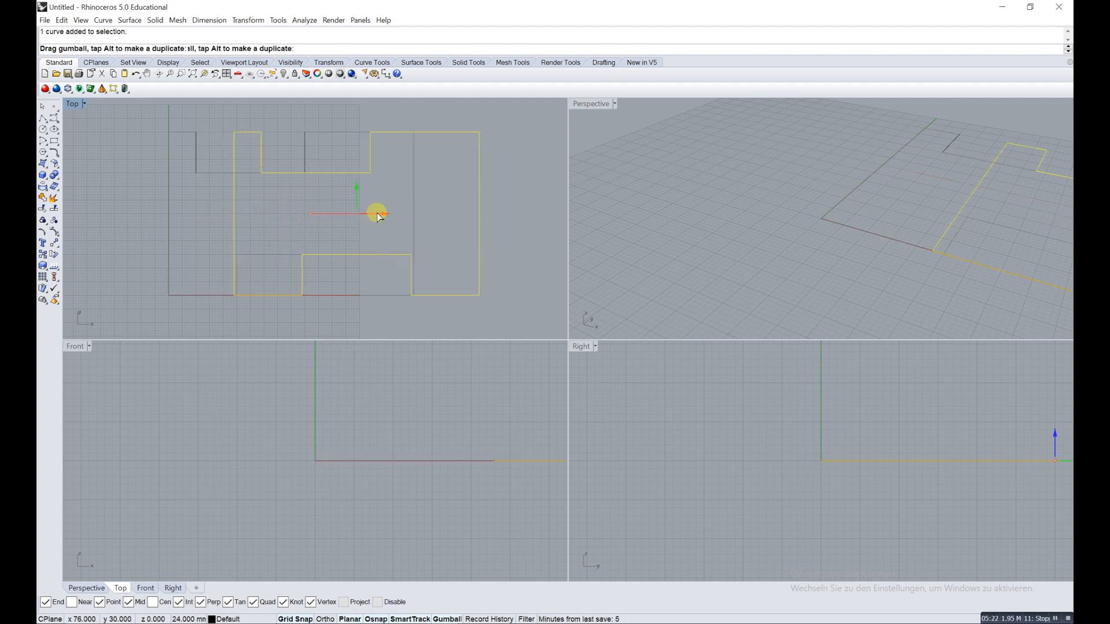
pyautogui.moveTo(381, 214); pyautogui.dragTo(375, 212)
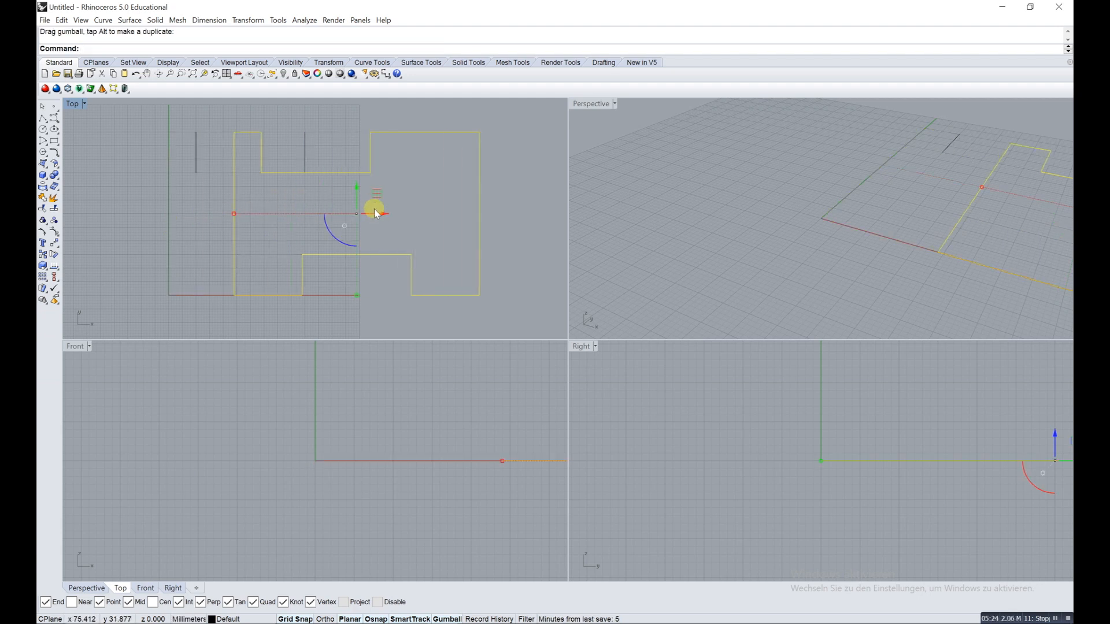
pyautogui.press('ctrl+z')
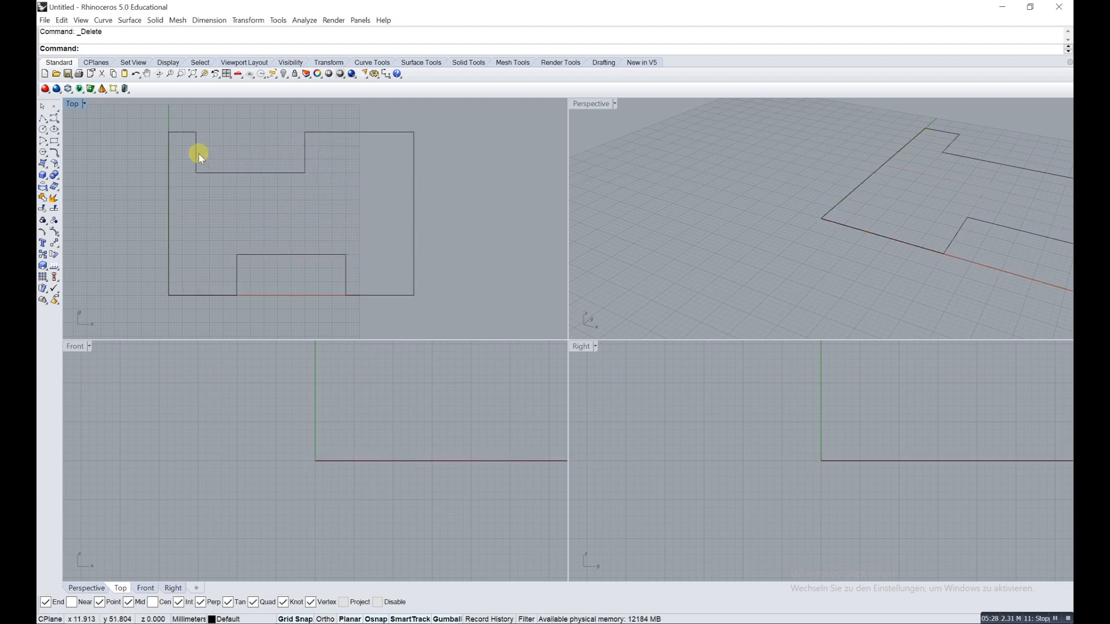
pyautogui.click(196, 151)
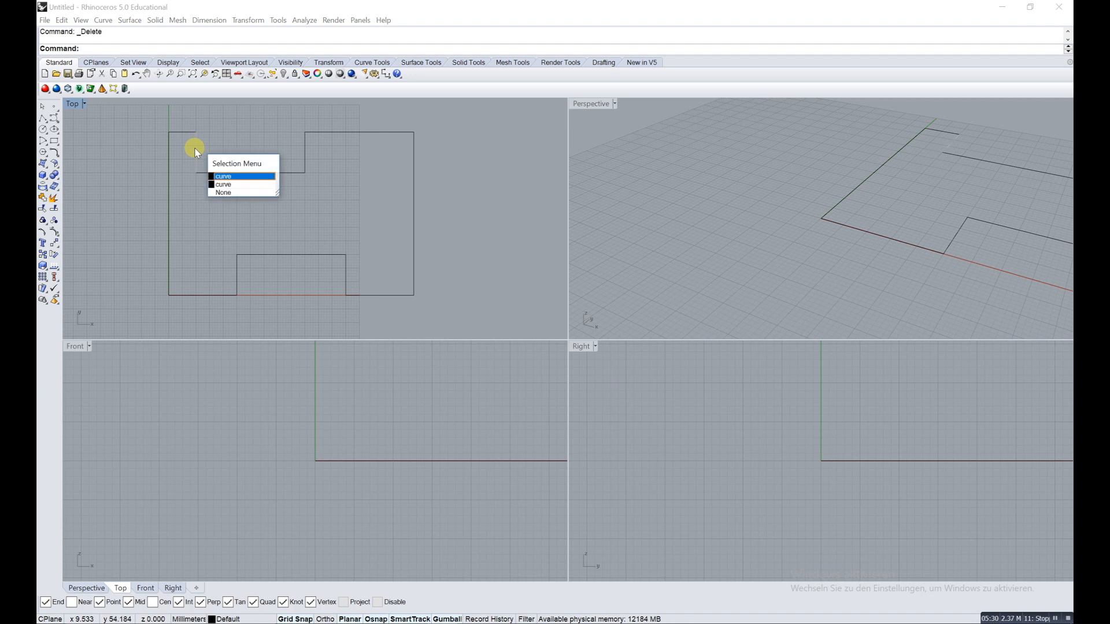
pyautogui.click(223, 176)
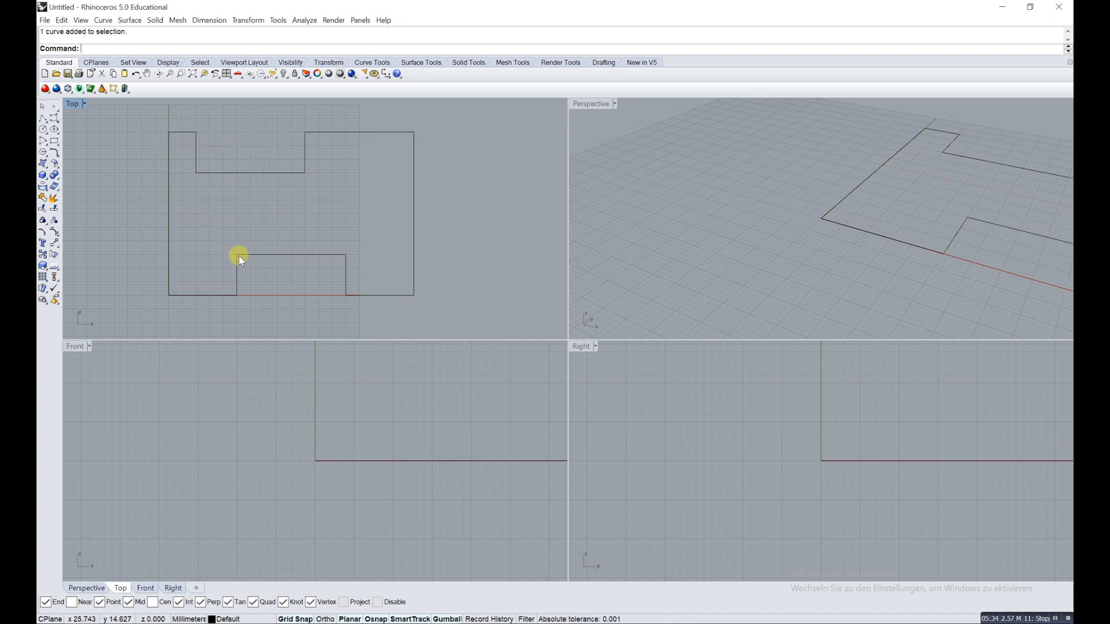
# Step: Select a curve of the notched outline
pyautogui.click(240, 257)
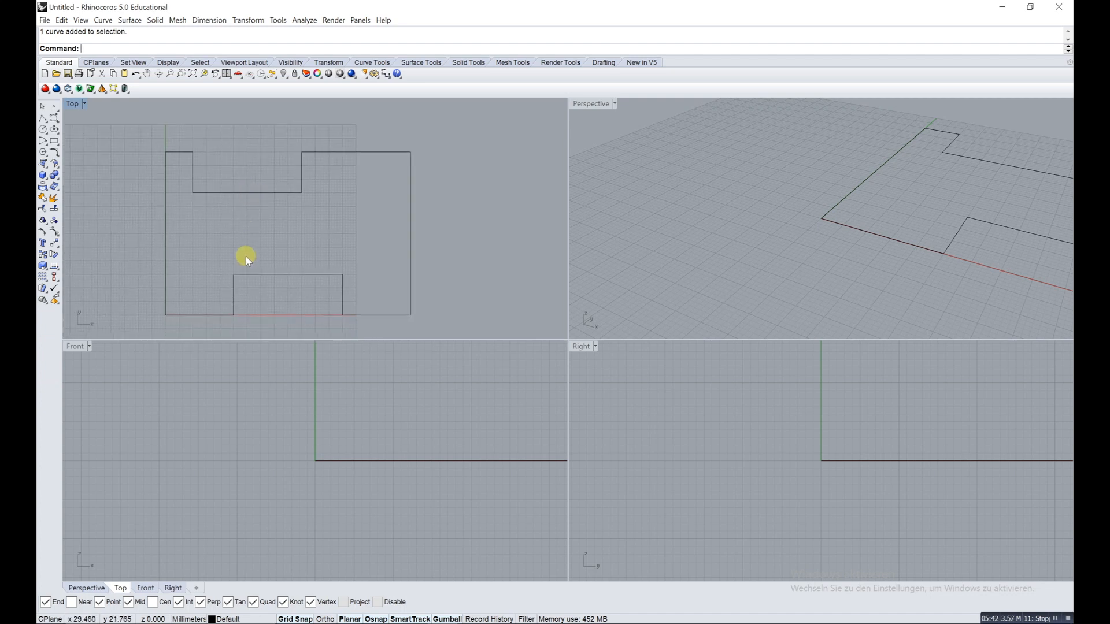
pyautogui.moveTo(252, 289)
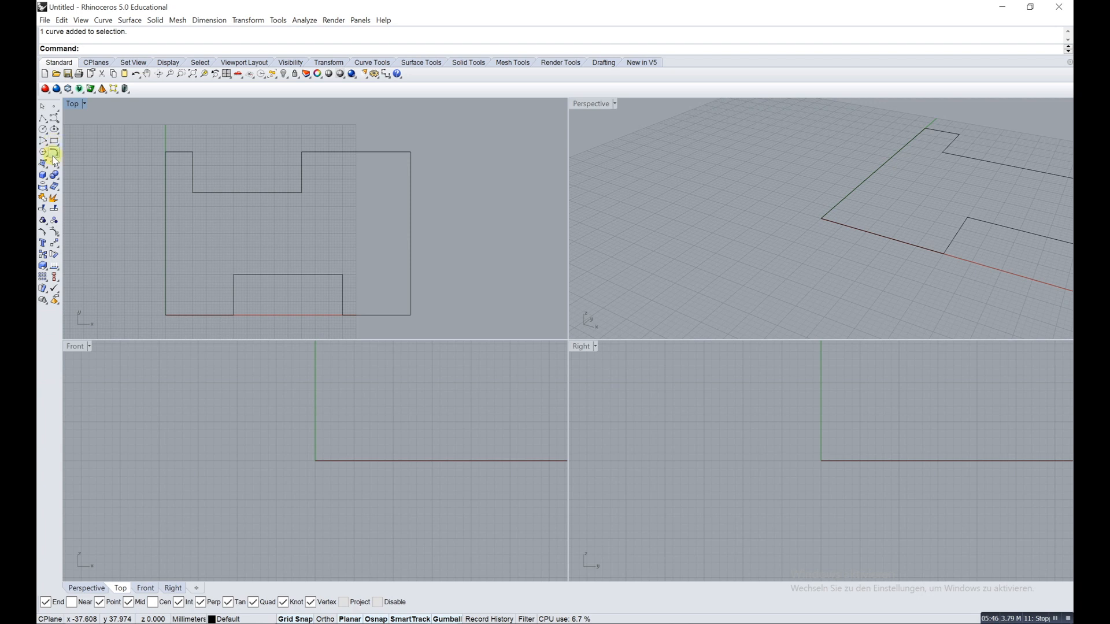
pyautogui.moveTo(46, 152)
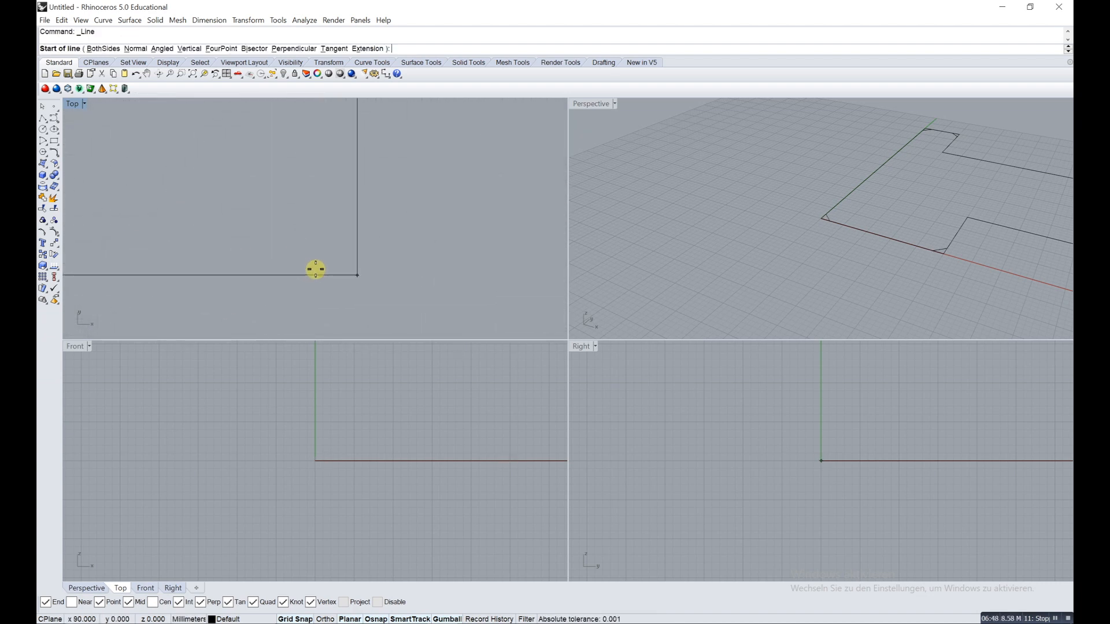
pyautogui.moveTo(256, 275)
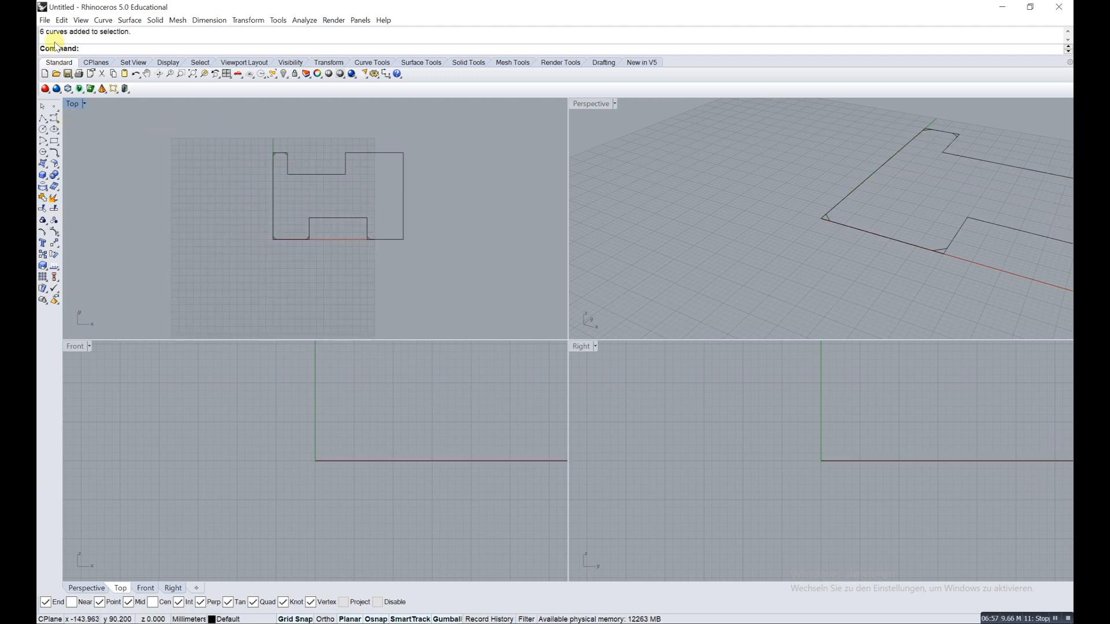
# Step: Set the document's grid line count to 100 in File > Properties
pyautogui.click(44, 20)
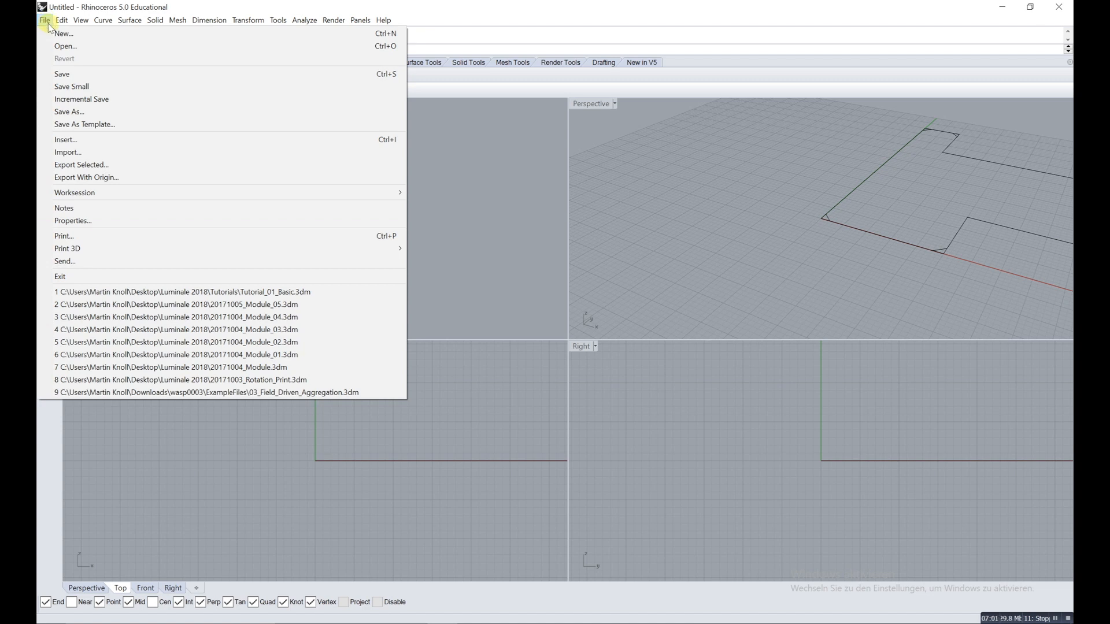
pyautogui.moveTo(82, 98)
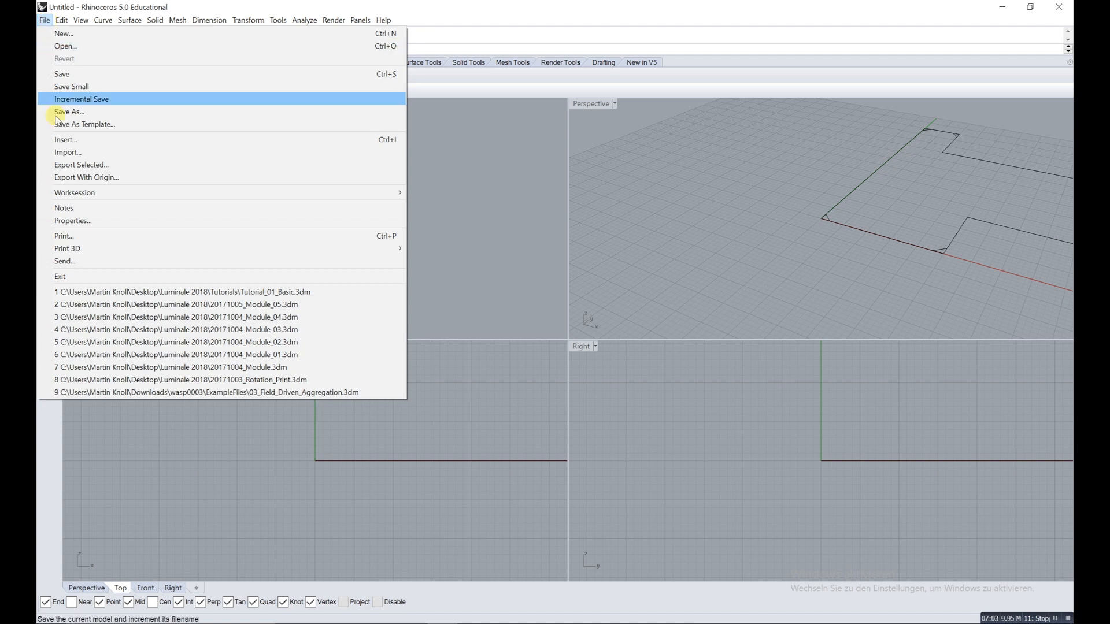
pyautogui.click(72, 220)
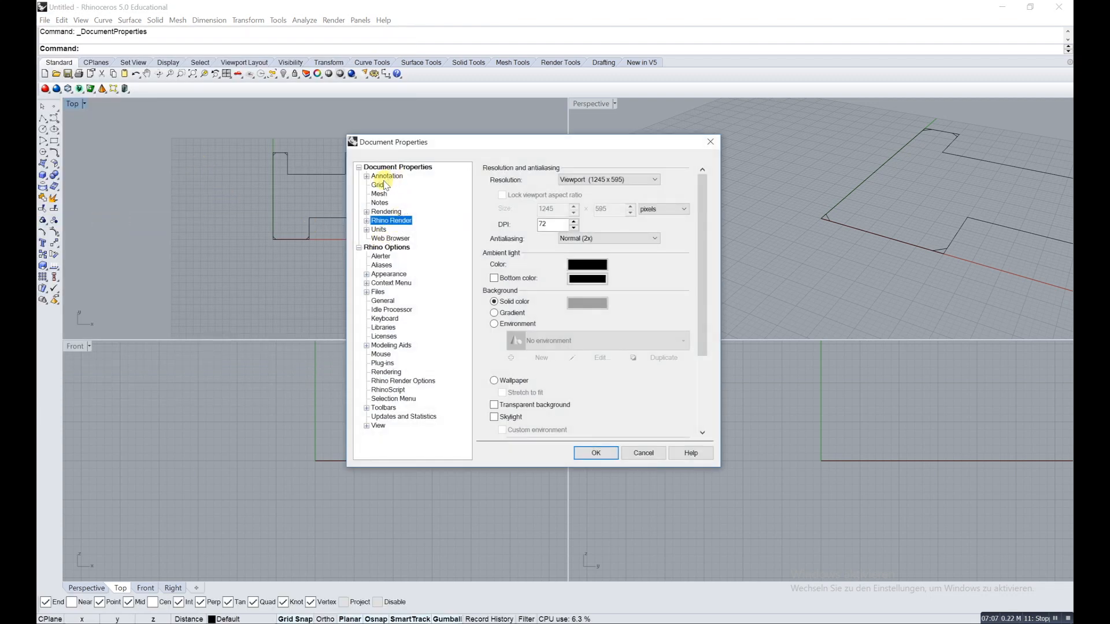
pyautogui.click(377, 185)
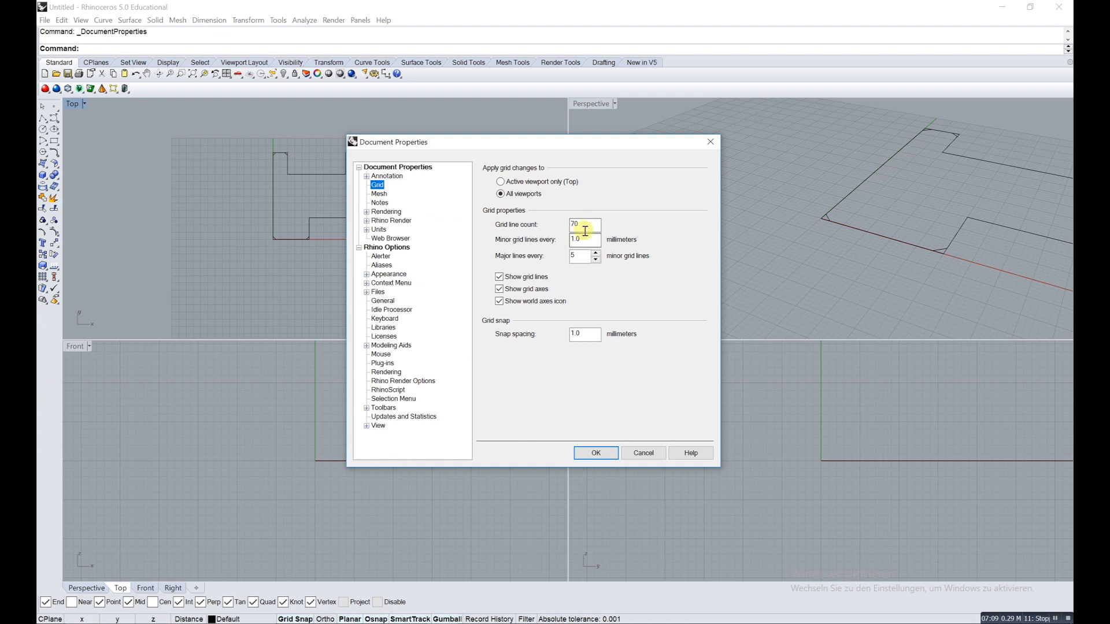
pyautogui.tripleClick(582, 225)
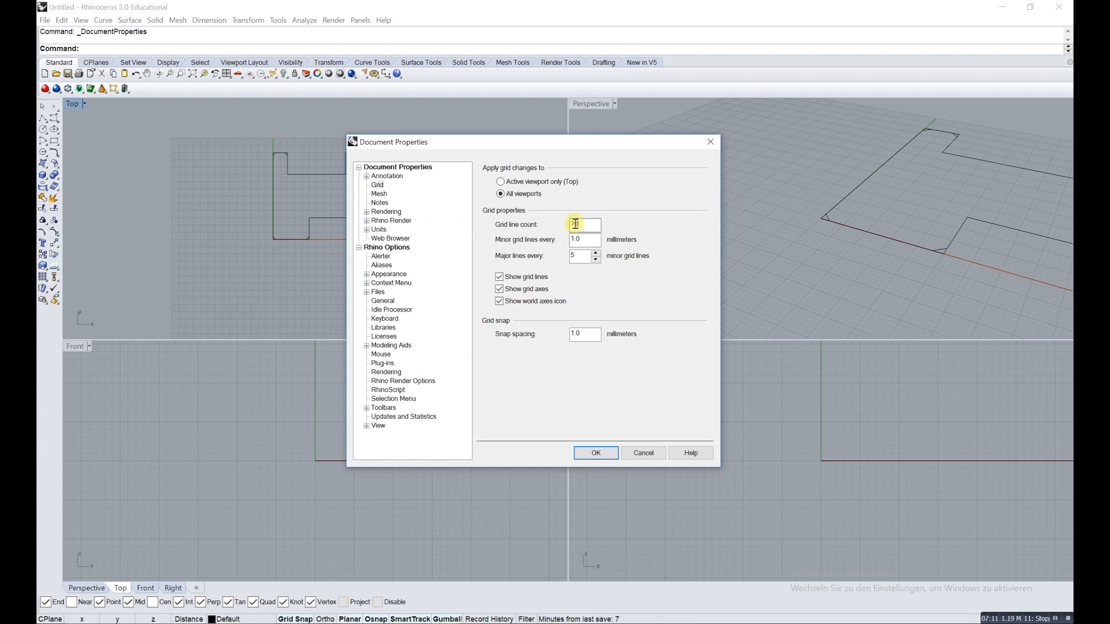
pyautogui.write('100.0')
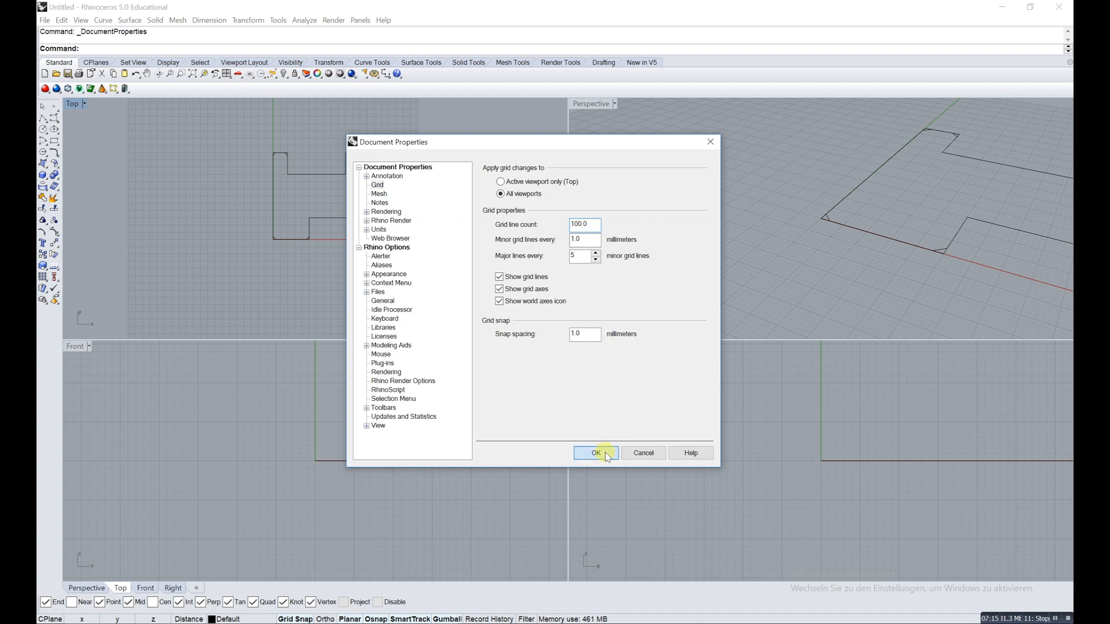
pyautogui.click(595, 453)
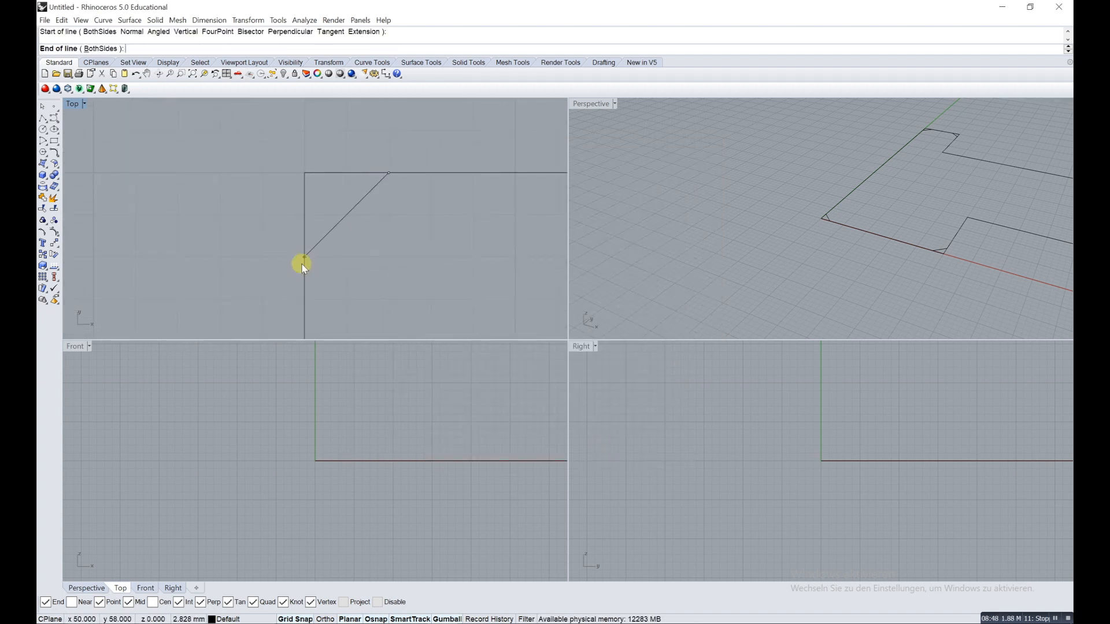
# Step: Finish the diagonal chamfer line at the outline's corner
pyautogui.click(303, 263)
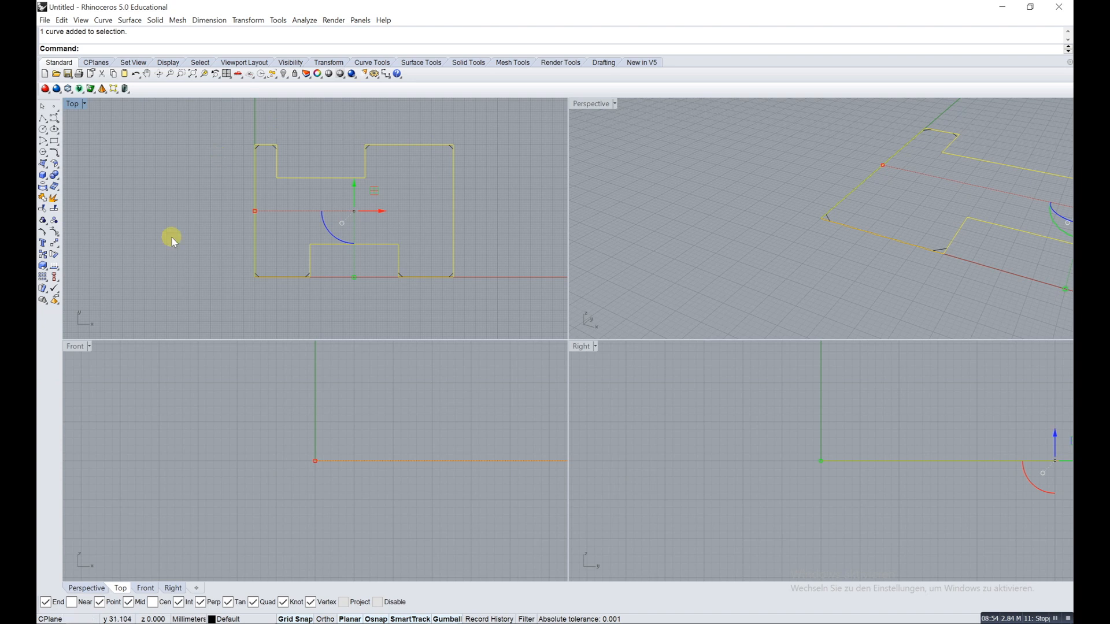
pyautogui.moveTo(466, 135)
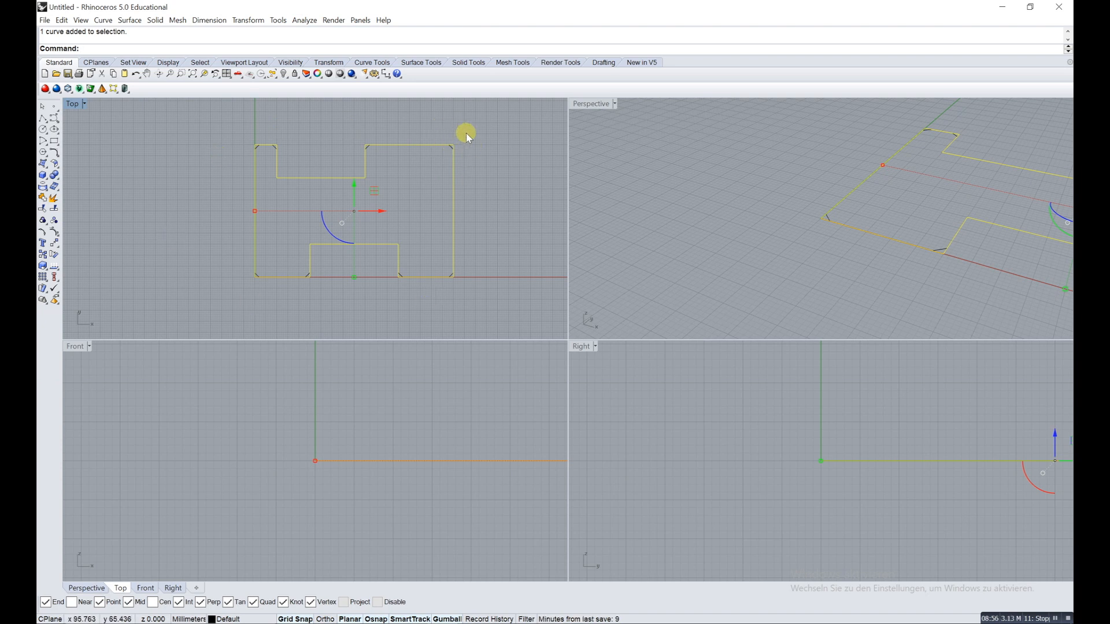
pyautogui.moveTo(94, 205)
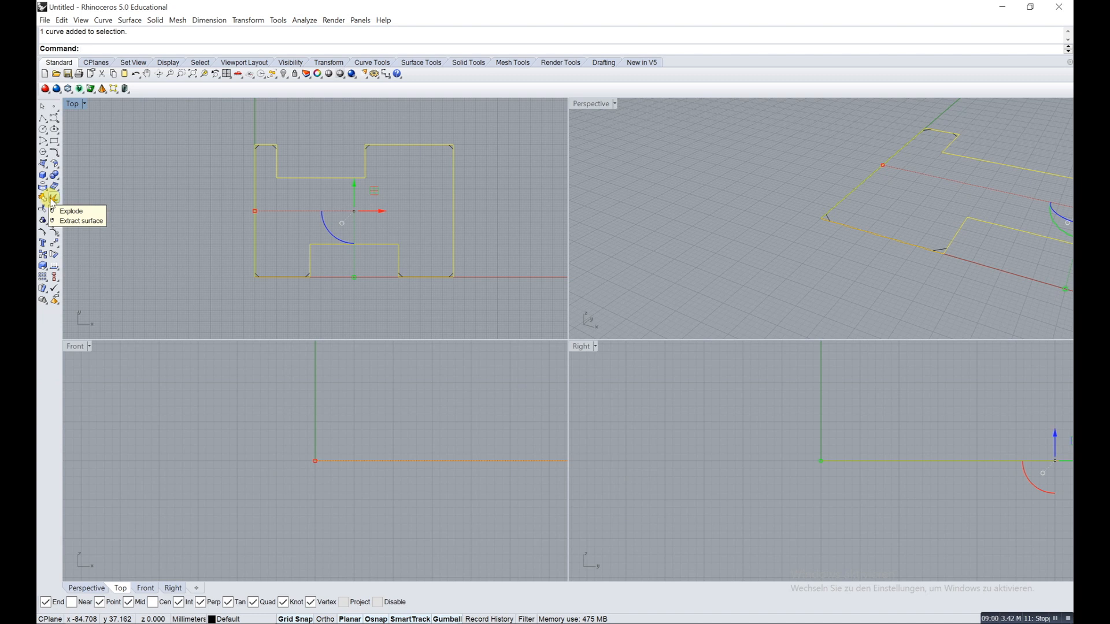
# Step: Explode the outline, show control points, and drag edge ends onto the chamfer line ends
pyautogui.click(42, 198)
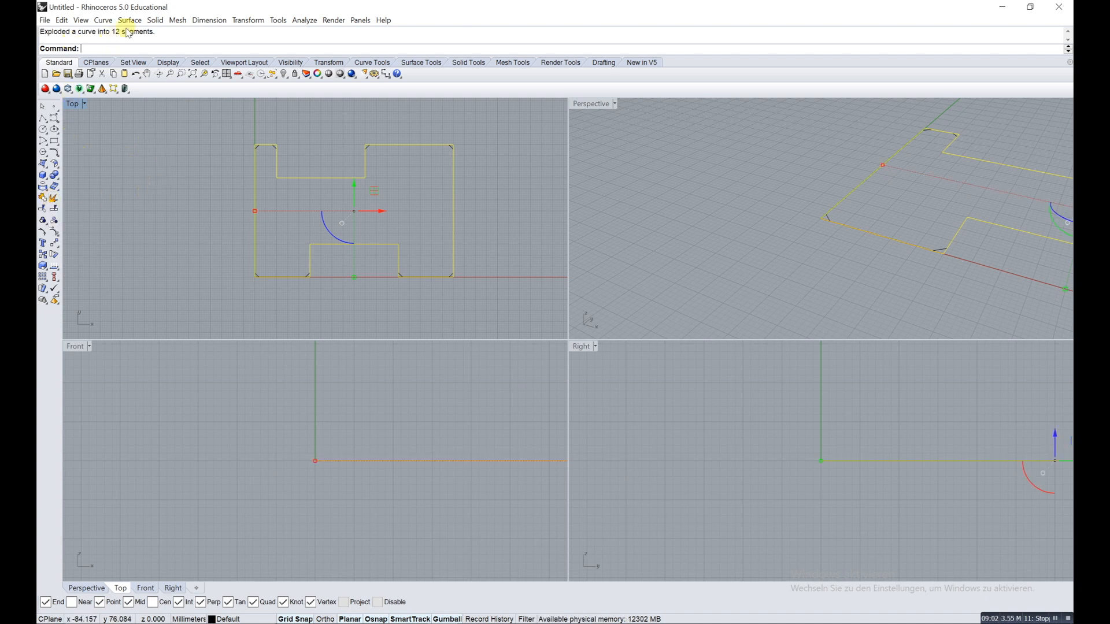
pyautogui.click(314, 184)
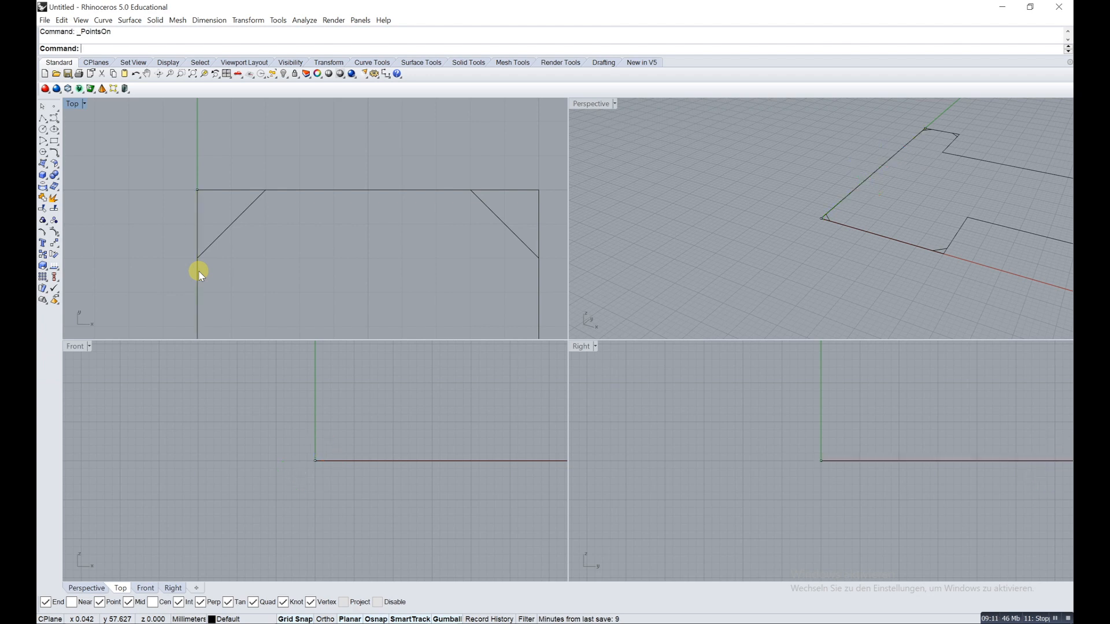
pyautogui.moveTo(181, 235)
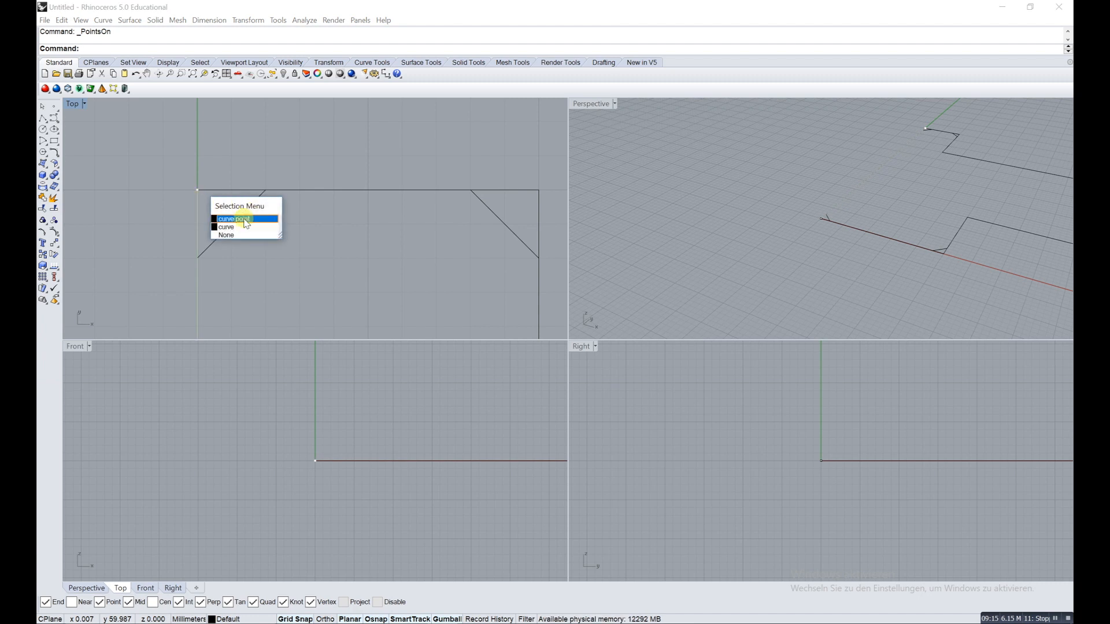
pyautogui.click(234, 218)
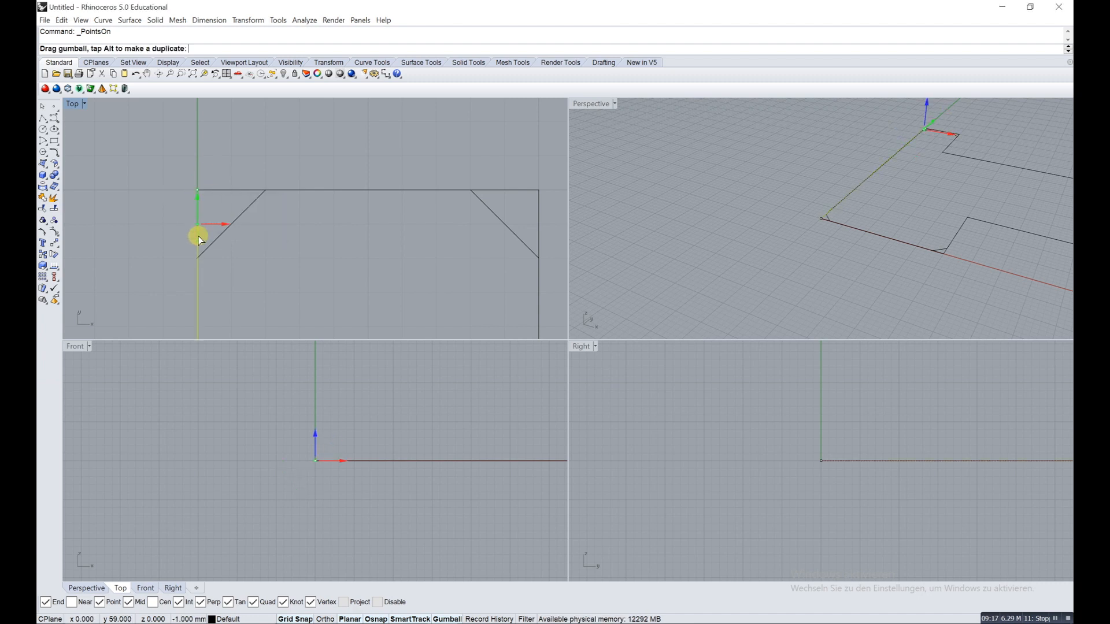
pyautogui.click(220, 192)
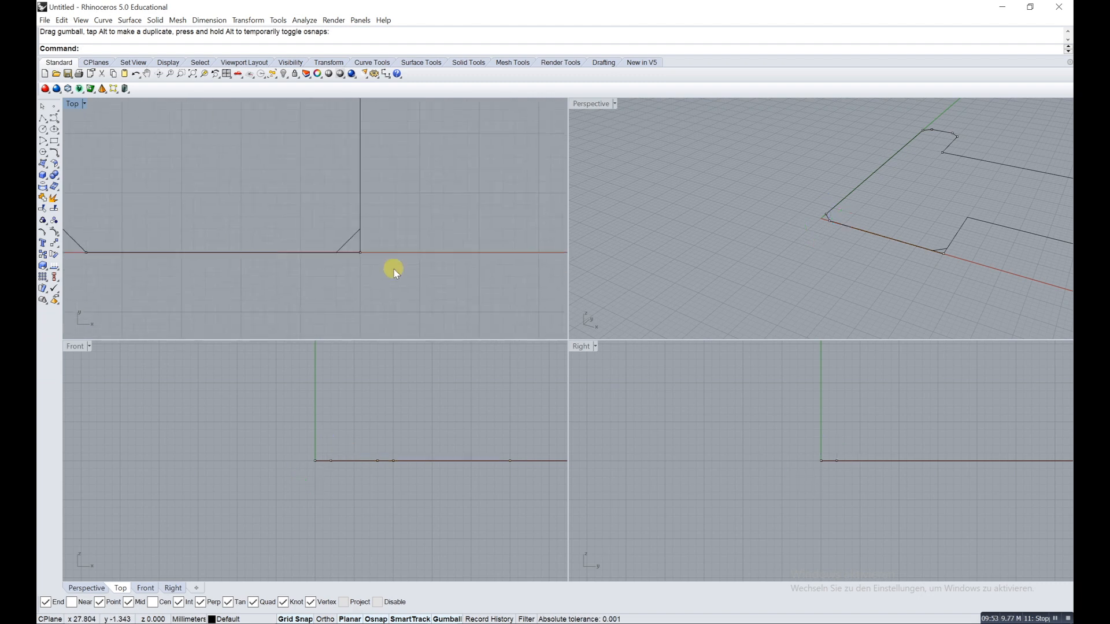
pyautogui.click(361, 252)
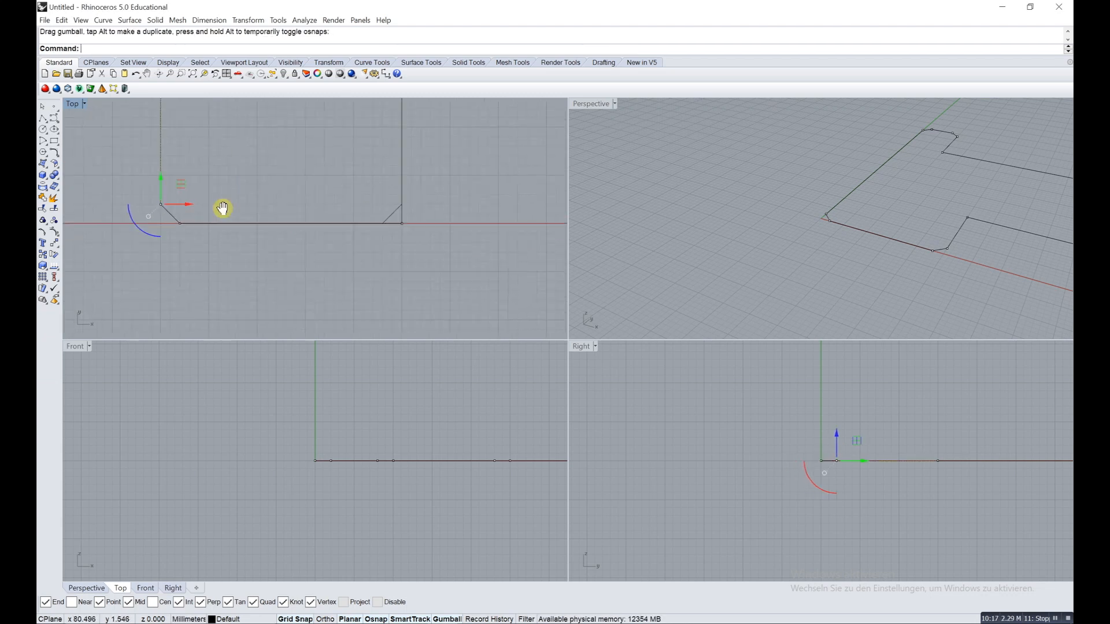
pyautogui.moveTo(223, 205); pyautogui.dragTo(276, 146)
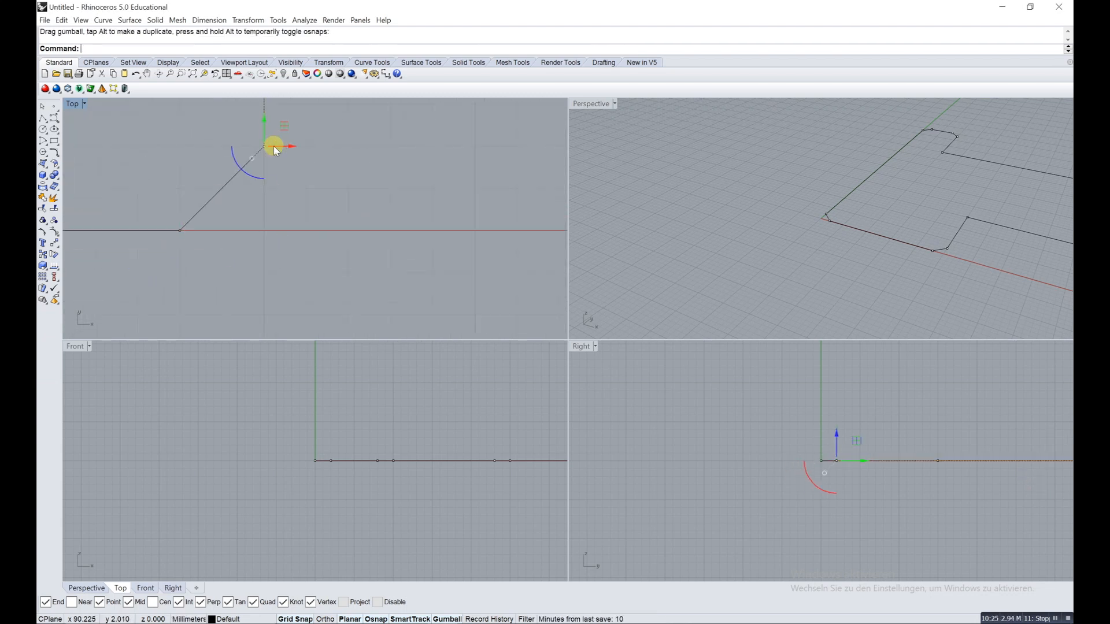
pyautogui.moveTo(272, 145); pyautogui.dragTo(389, 213)
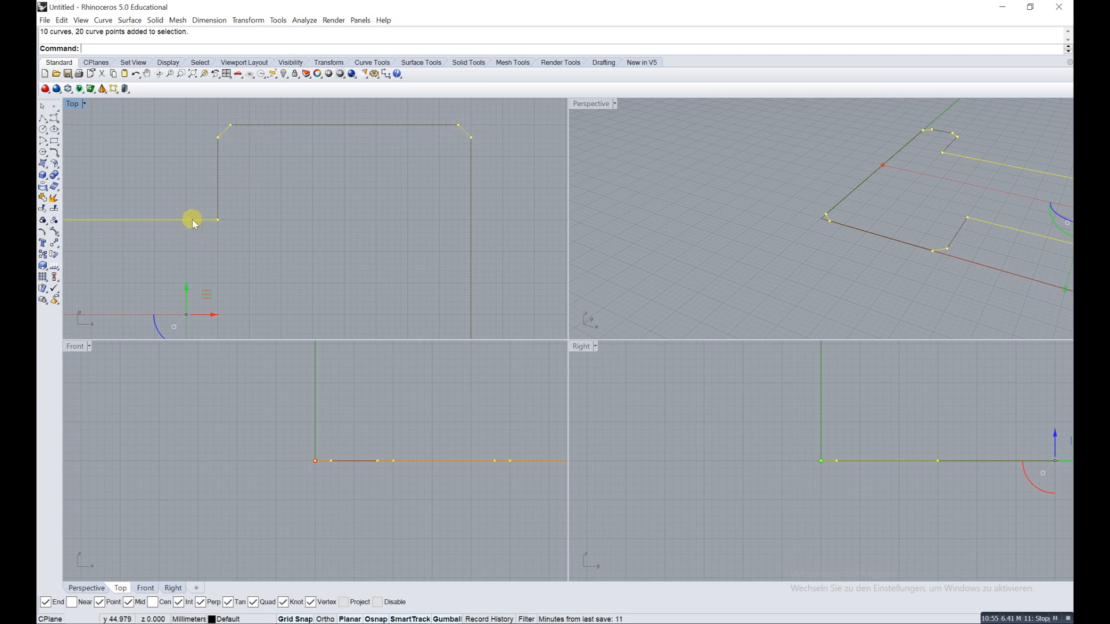
pyautogui.moveTo(218, 168)
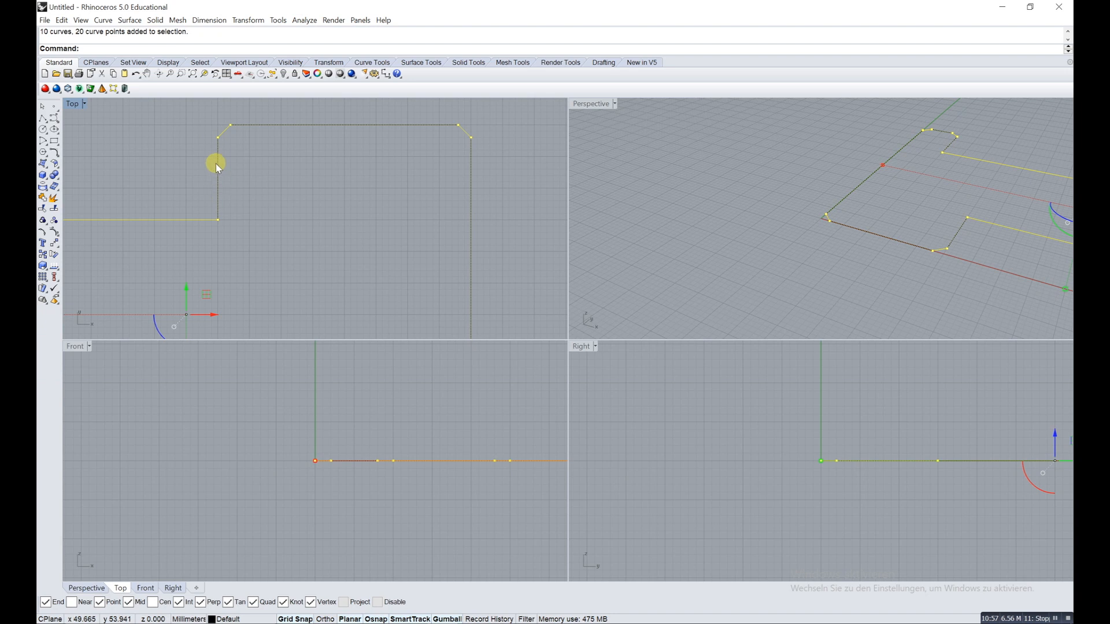
pyautogui.moveTo(352, 165)
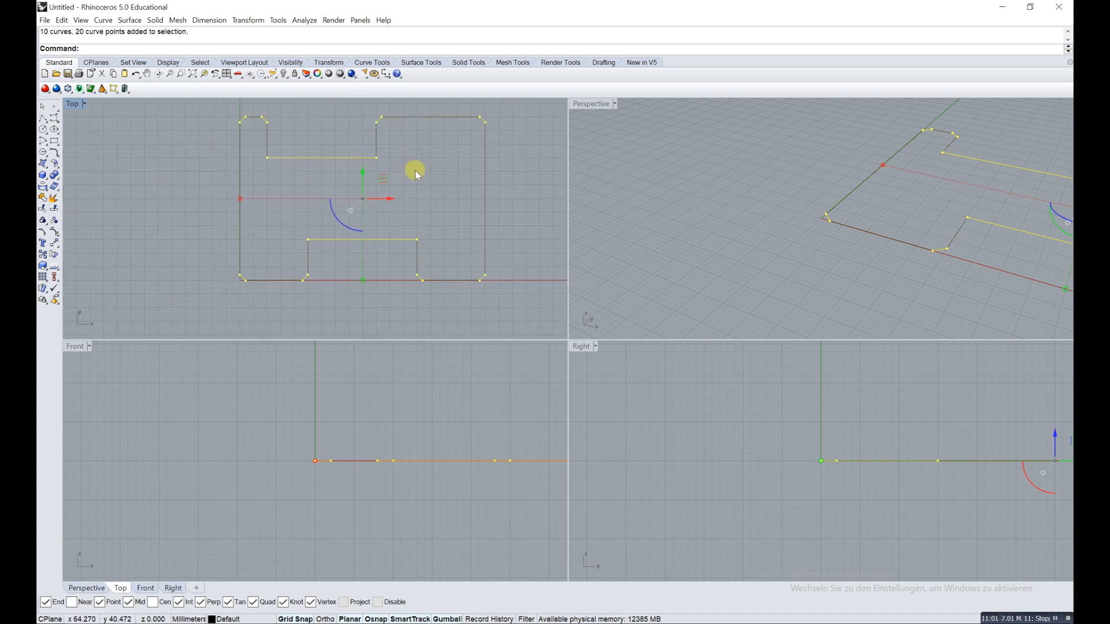
pyautogui.moveTo(427, 139)
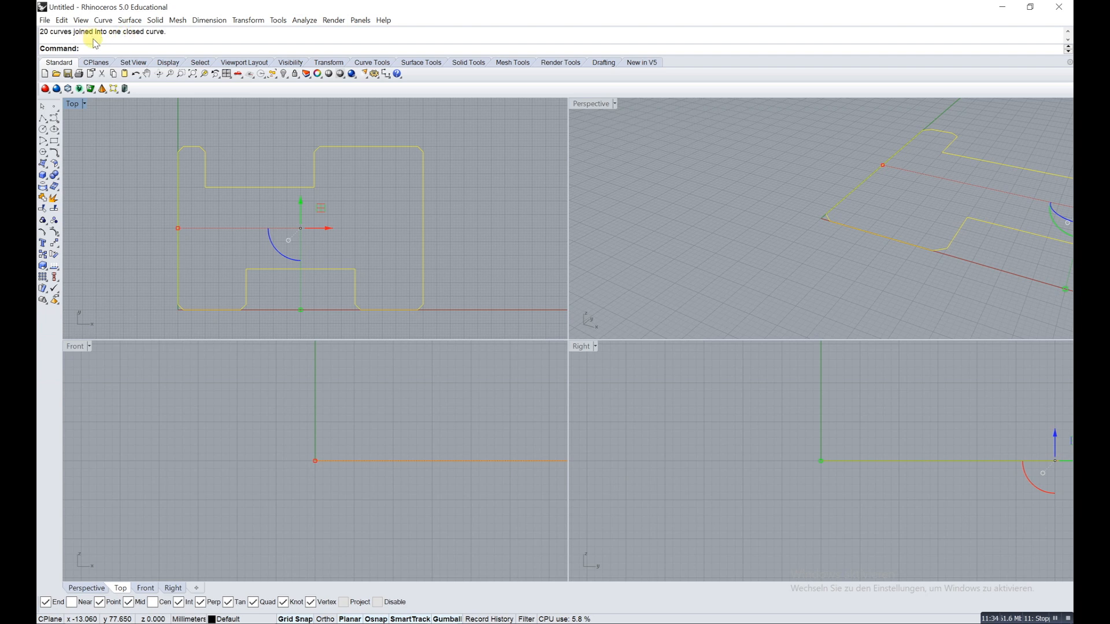
pyautogui.moveTo(189, 152)
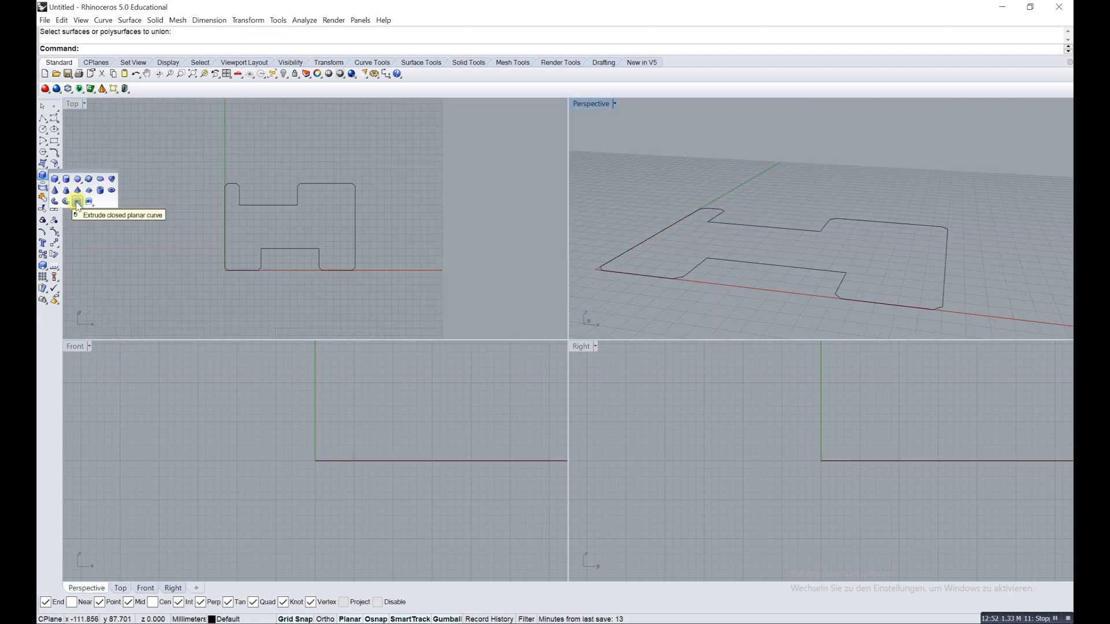
pyautogui.moveTo(735, 220)
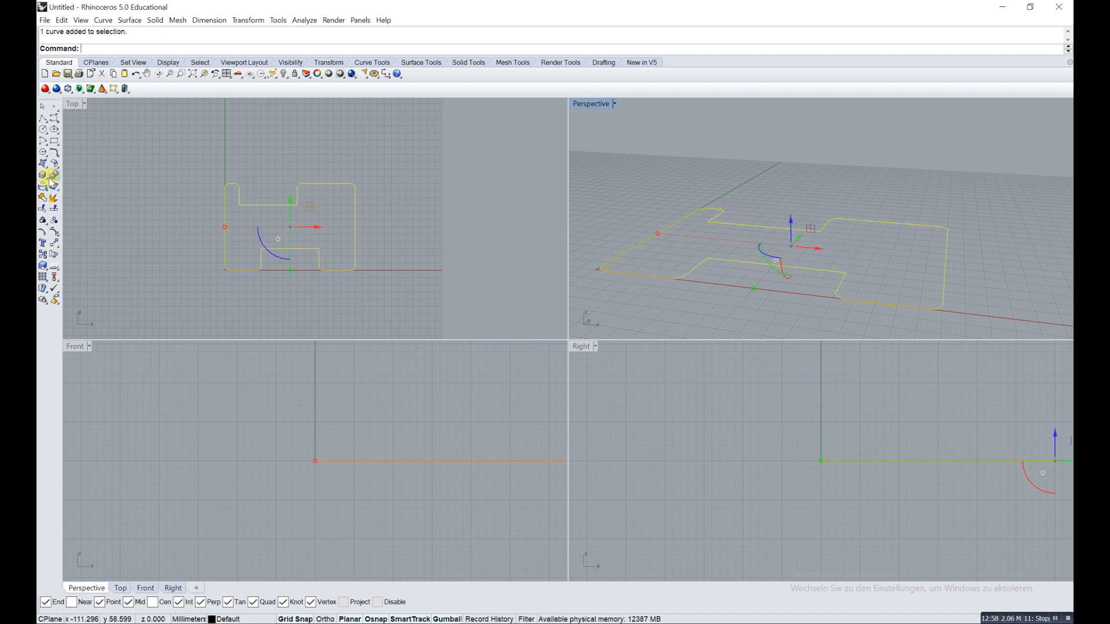
# Step: Extrude the notched outline 45 mm with Extrude closed planar curve
pyautogui.click(43, 176)
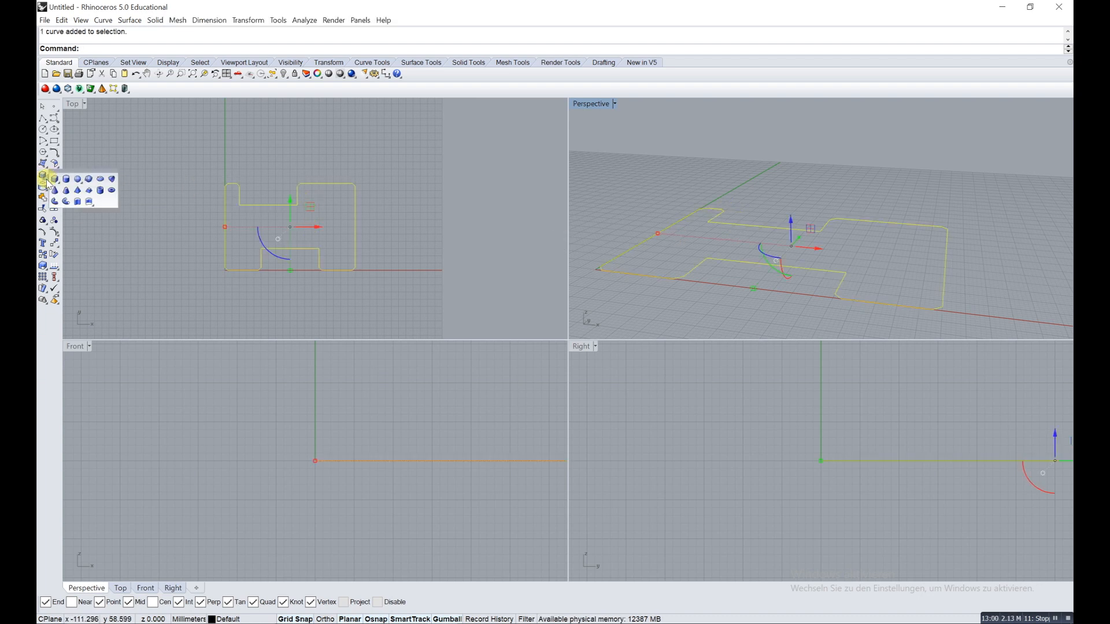
pyautogui.moveTo(77, 201)
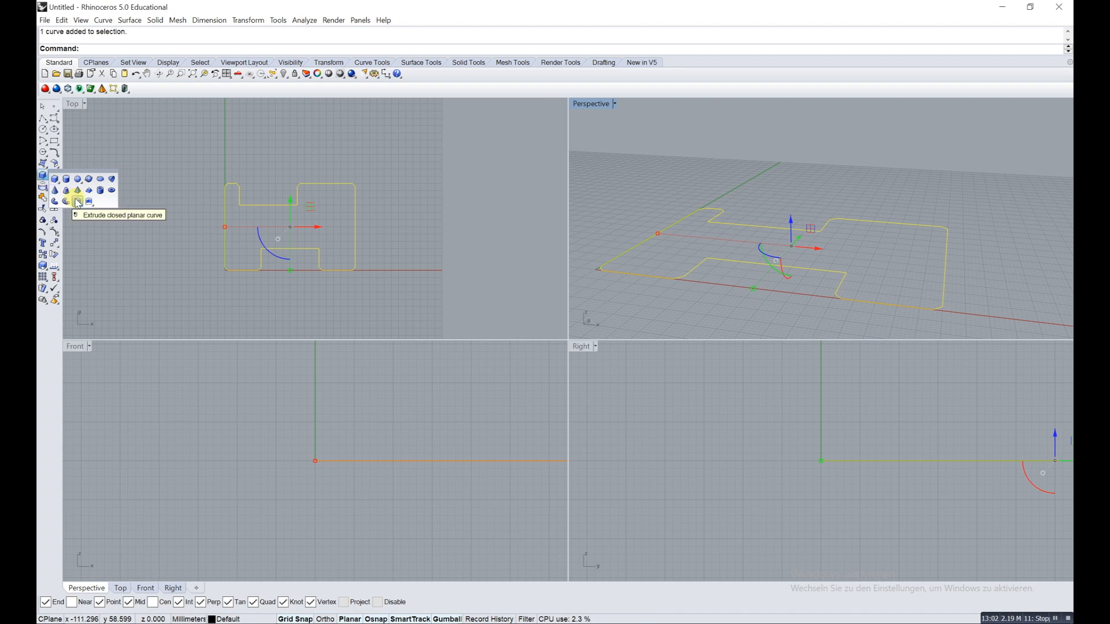
pyautogui.click(76, 201)
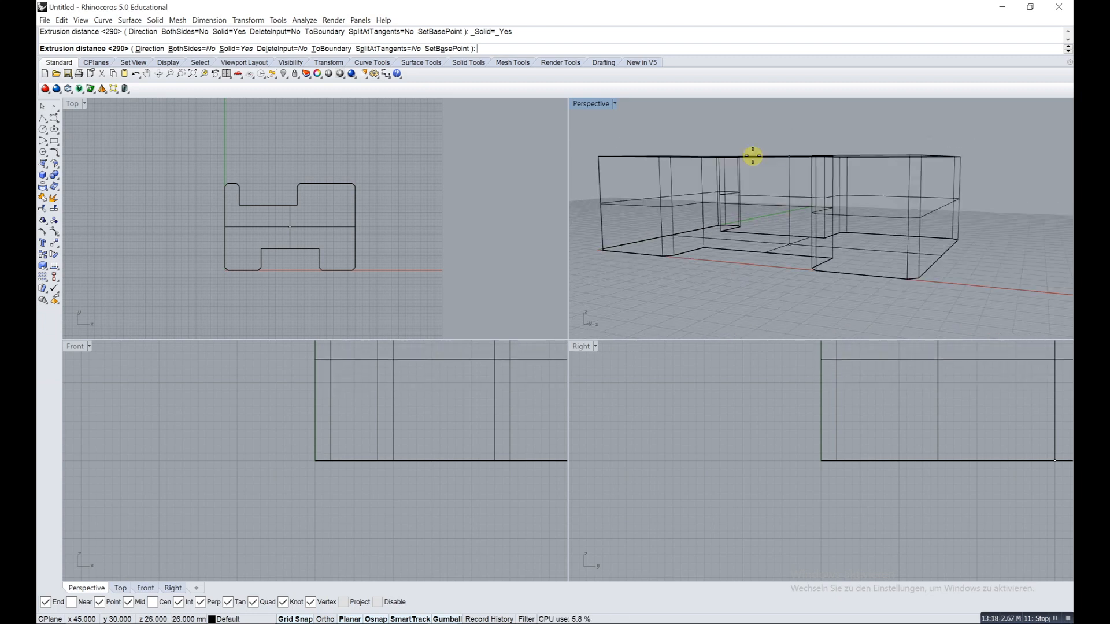
pyautogui.write('45')
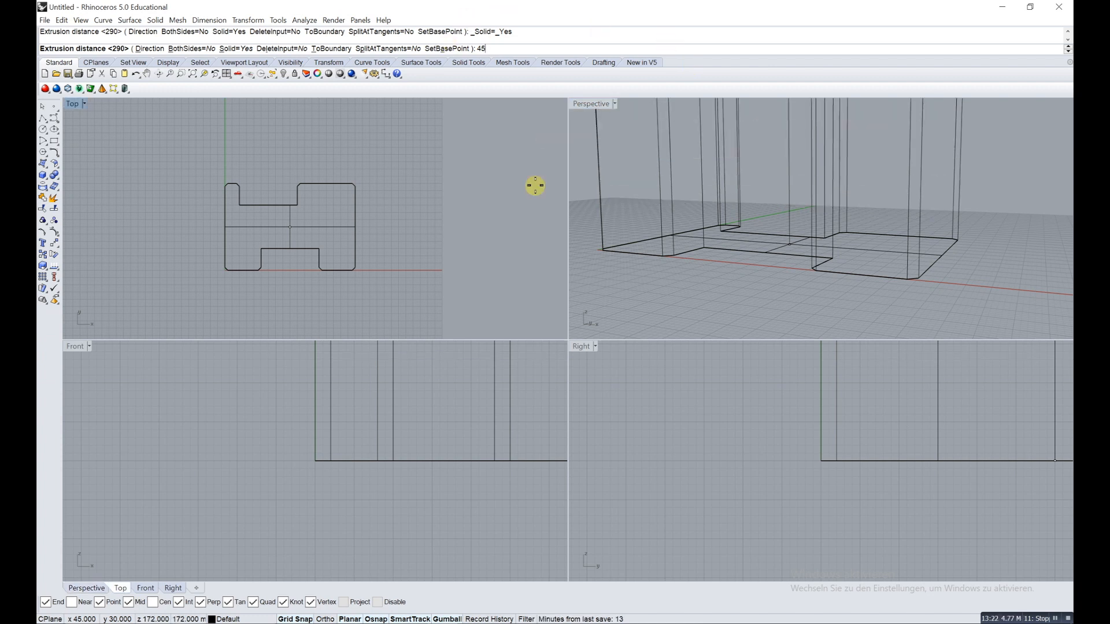
pyautogui.press('Return')
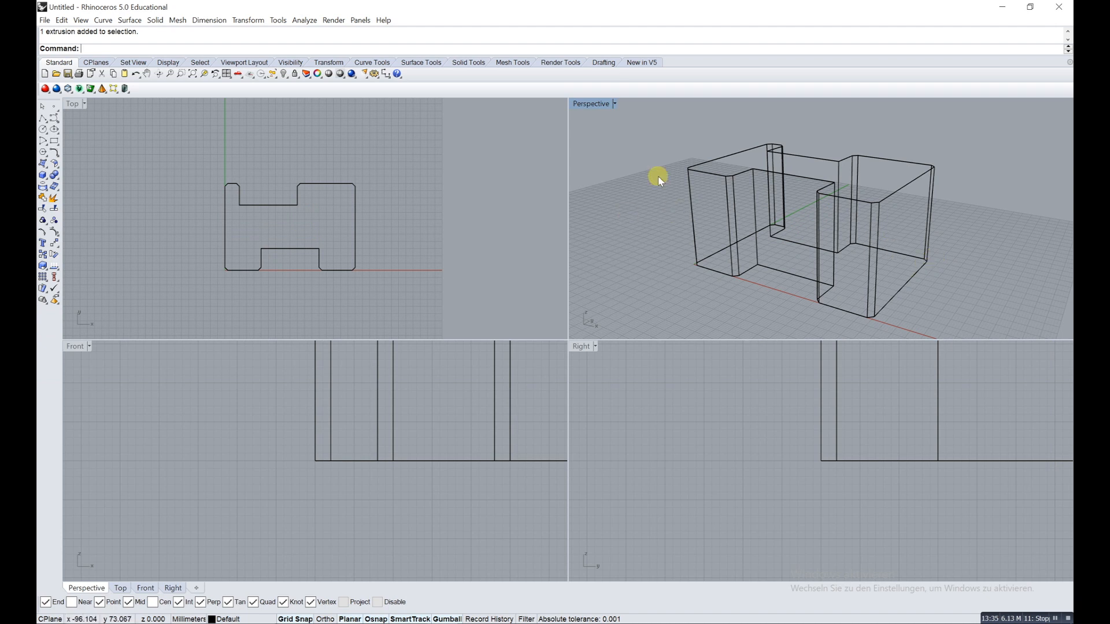
# Step: Set the Perspective viewport to Shaded display and undo an accidental move of the solid
pyautogui.click(613, 104)
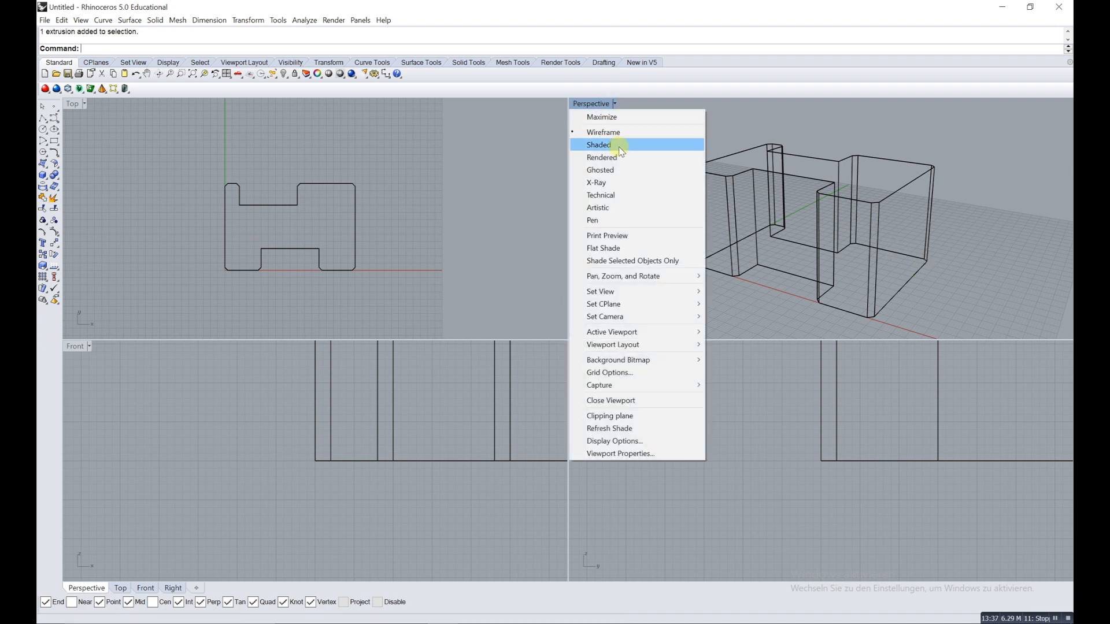
pyautogui.click(599, 145)
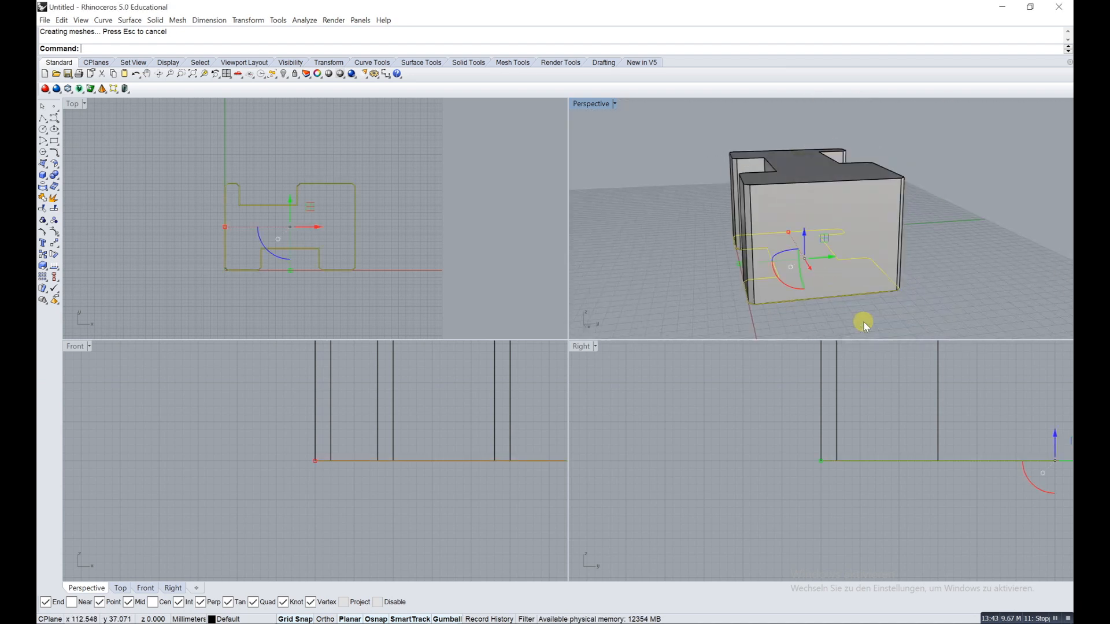
pyautogui.click(814, 212)
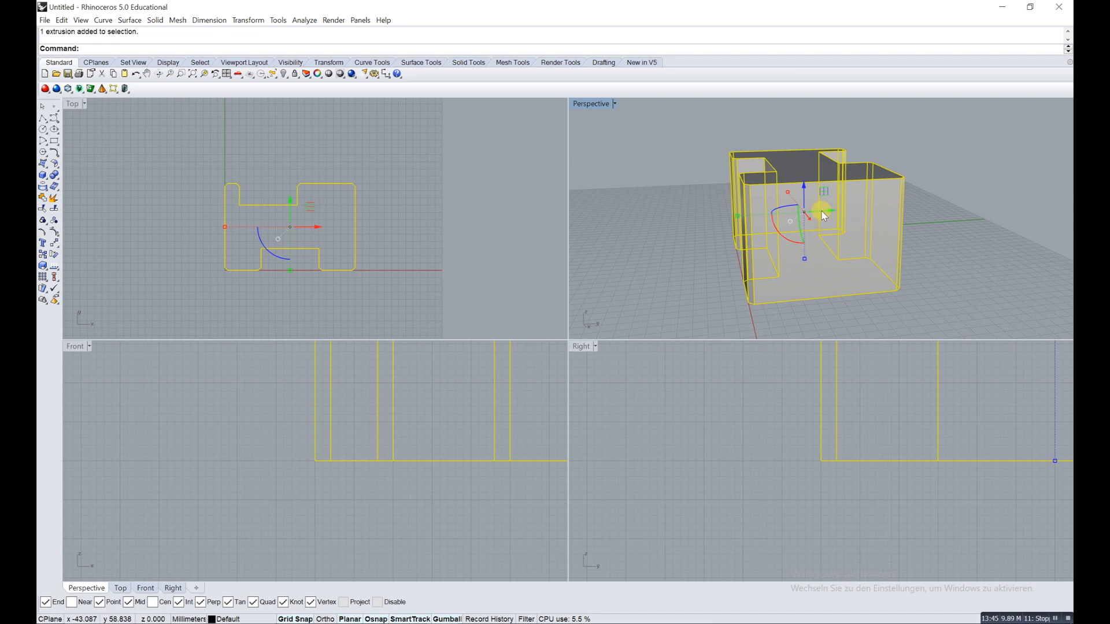
pyautogui.press('ctrl+z')
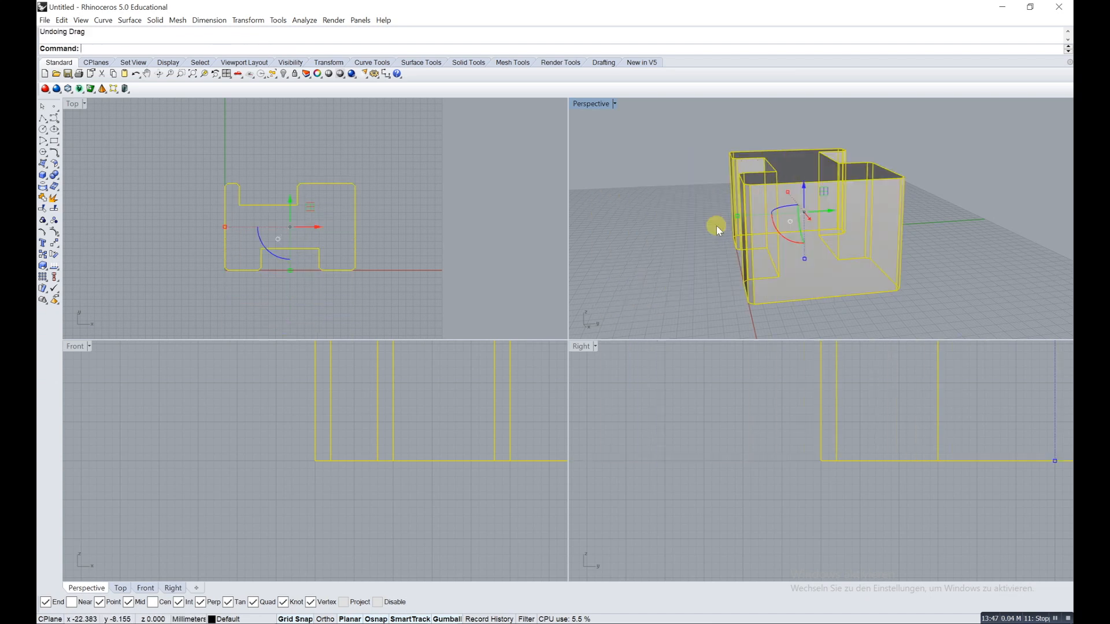